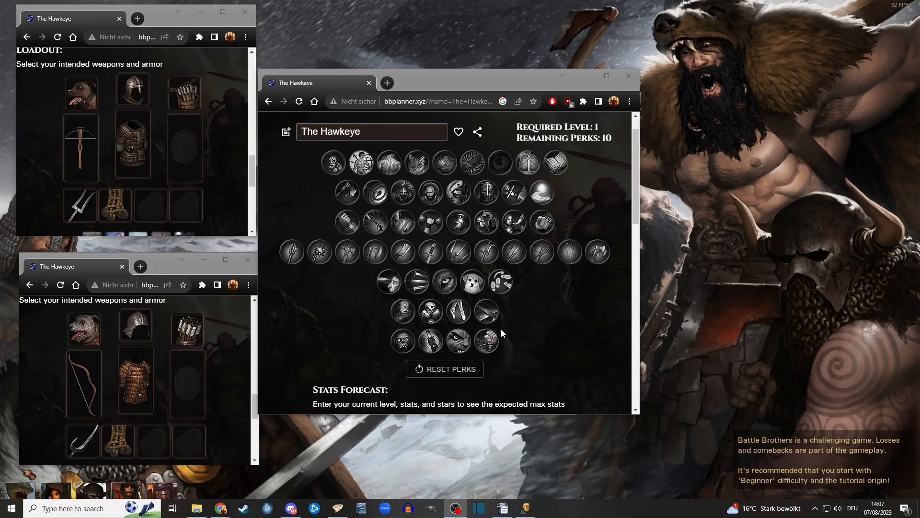
mouse_move(544, 329)
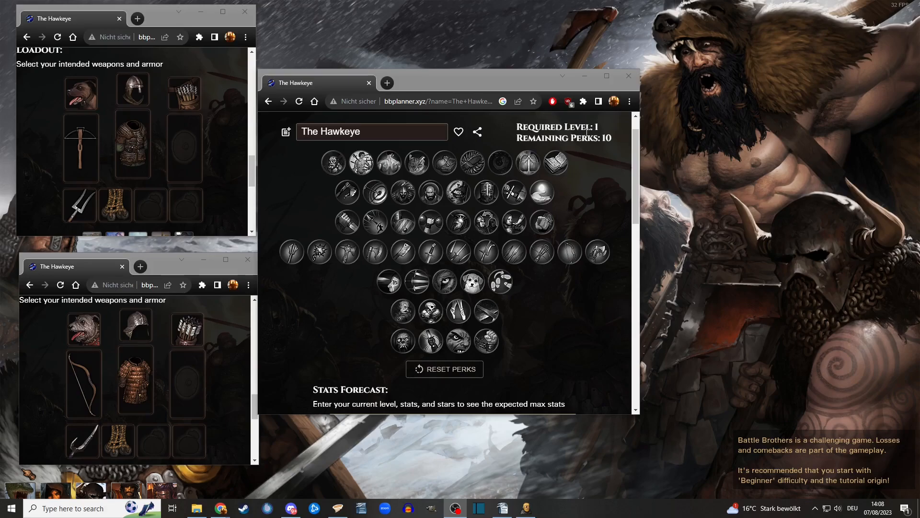
Pick a top-row perk, the gold second-row perk and Quick Hands for The Hawkeye
click(554, 163)
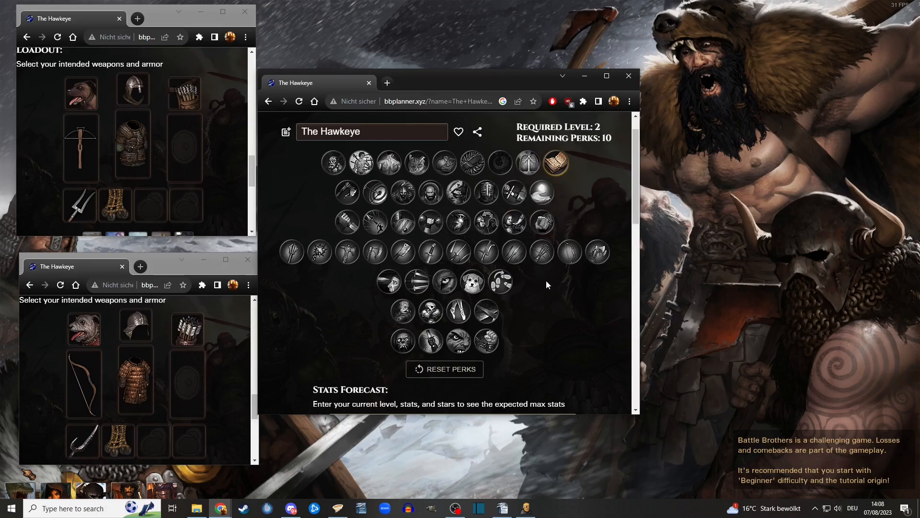
mouse_move(541, 197)
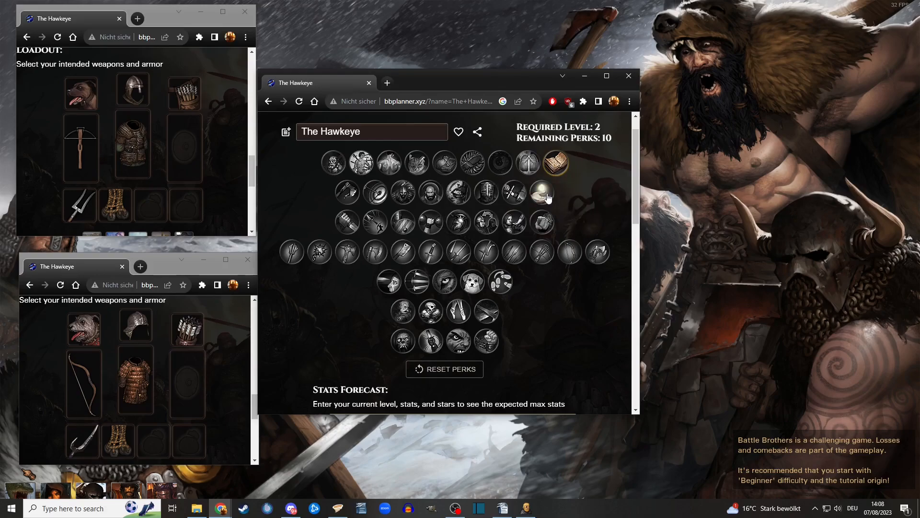
click(540, 192)
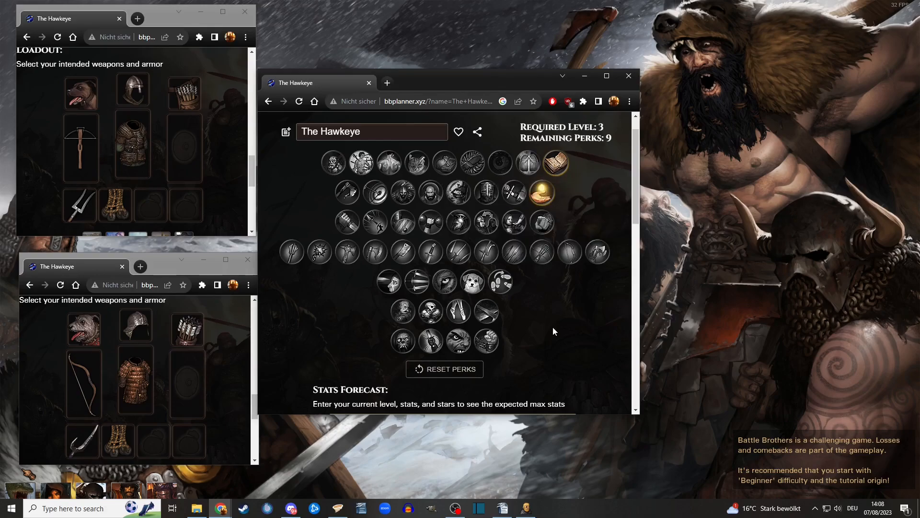
click(512, 193)
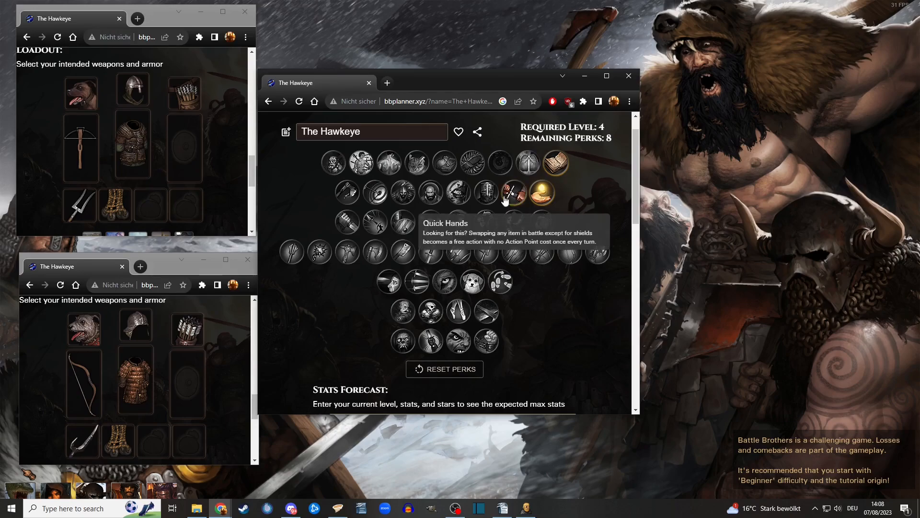
mouse_move(616, 203)
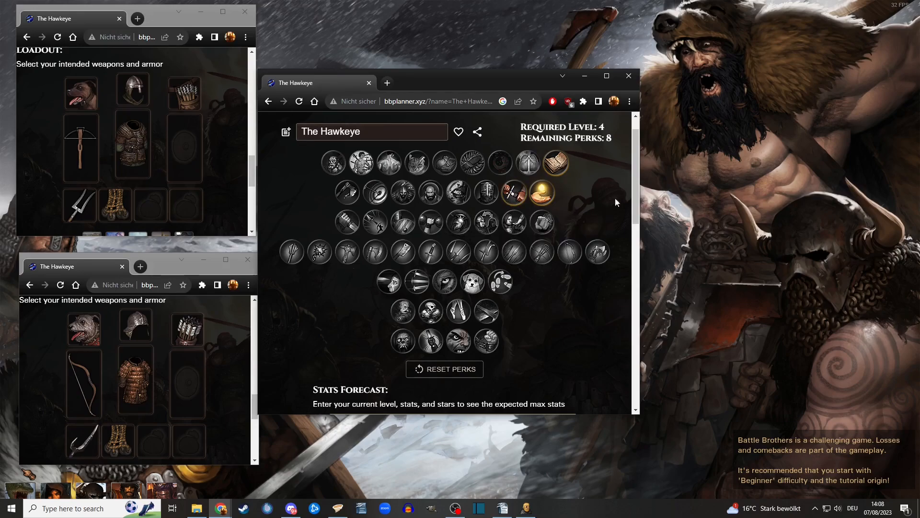
mouse_move(565, 346)
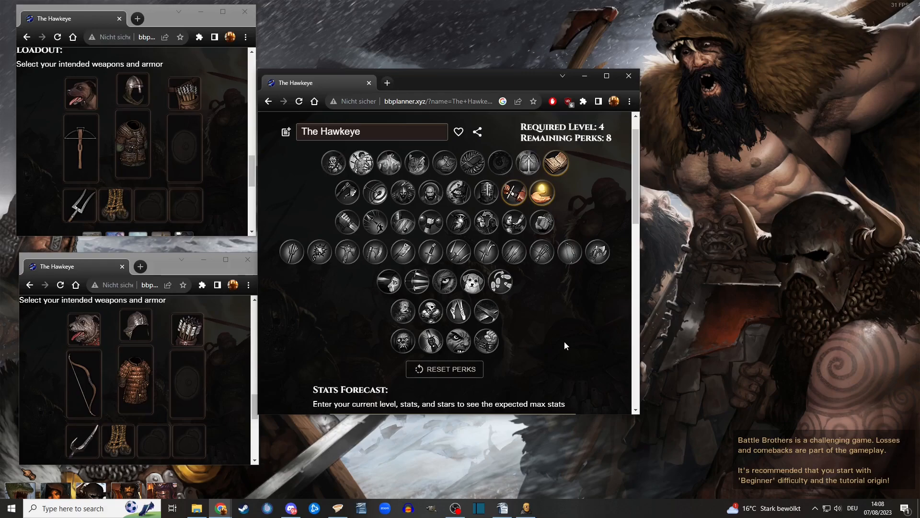
mouse_move(473, 173)
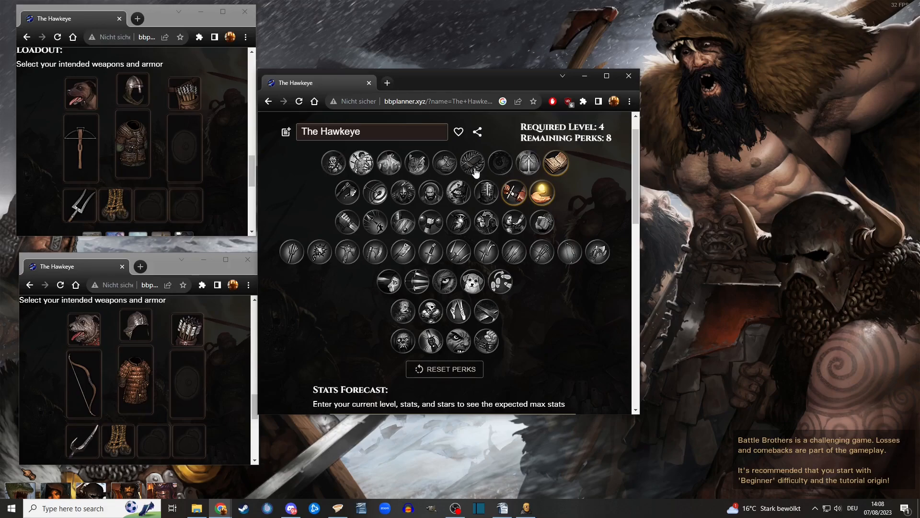
Add another top-row perk and two fourth-row perks including Bow Mastery, reaching required level 7
click(472, 163)
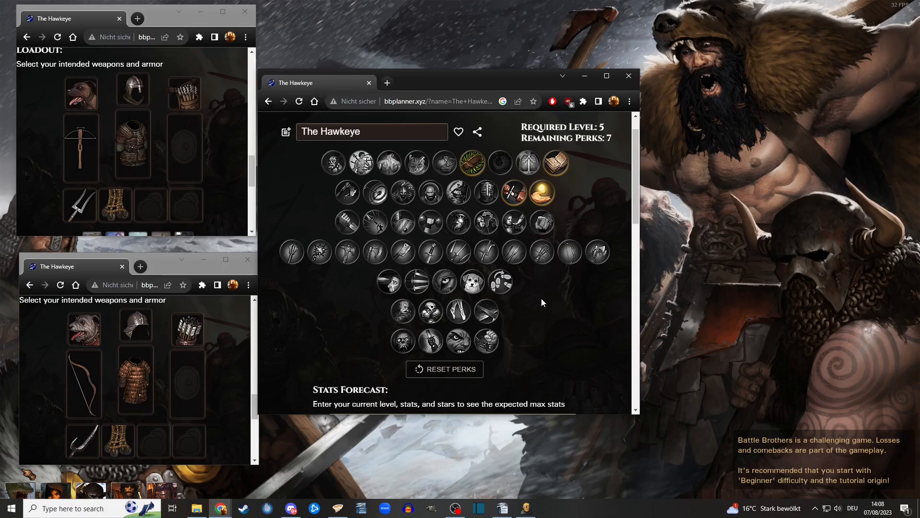
mouse_move(528, 300)
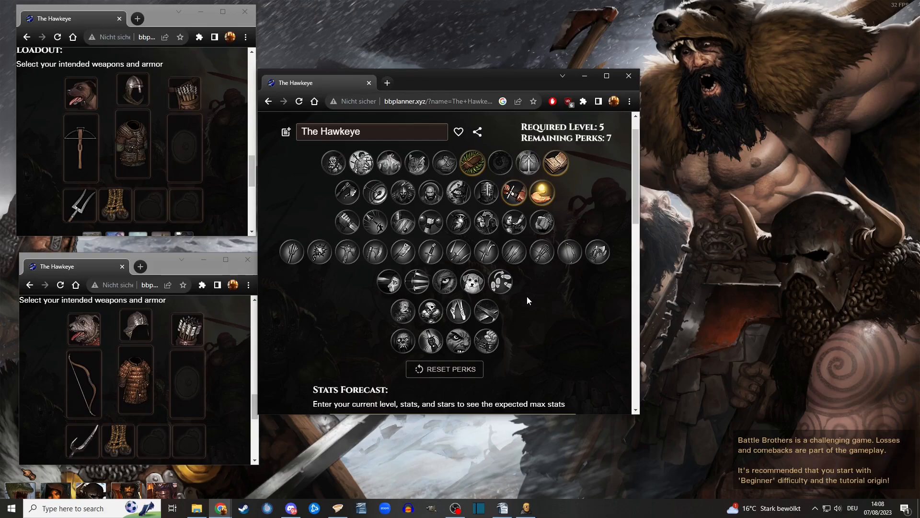
mouse_move(471, 163)
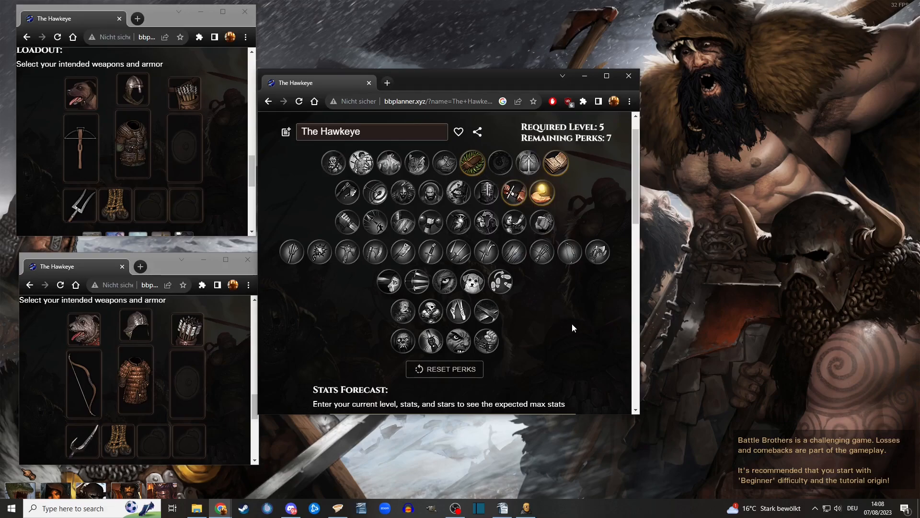
click(570, 252)
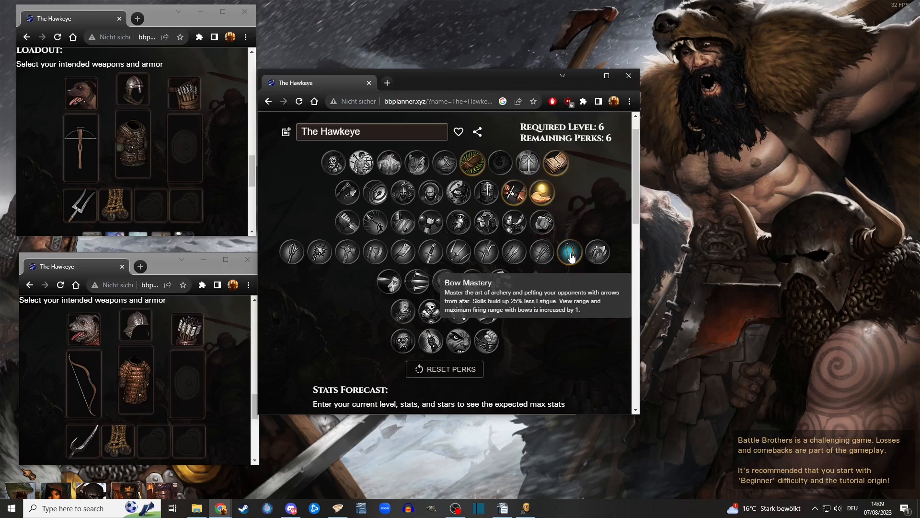
click(569, 251)
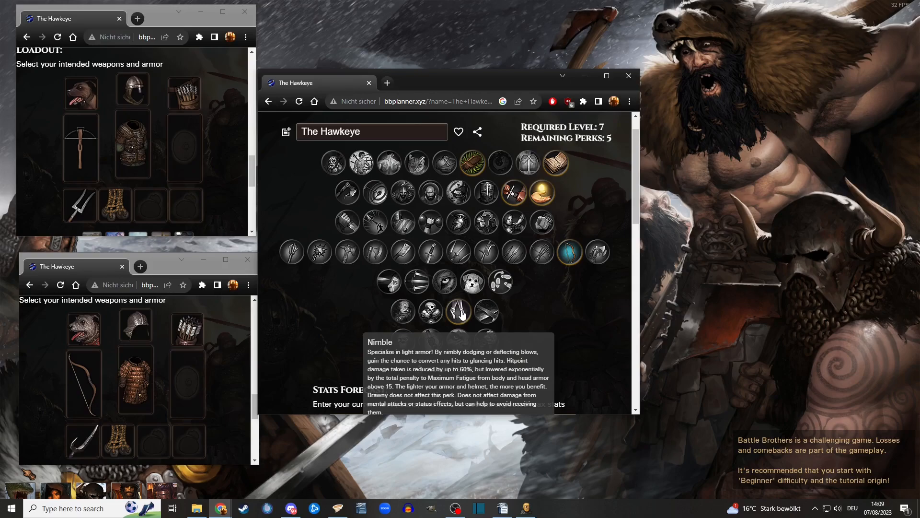
mouse_move(537, 314)
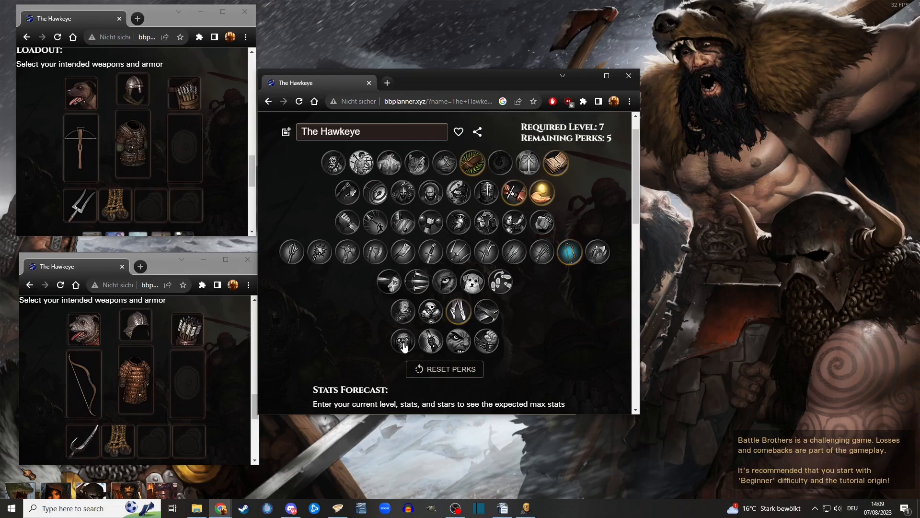
Add Nimble, Footwork and a third-row perk, raising required level to 10
click(403, 341)
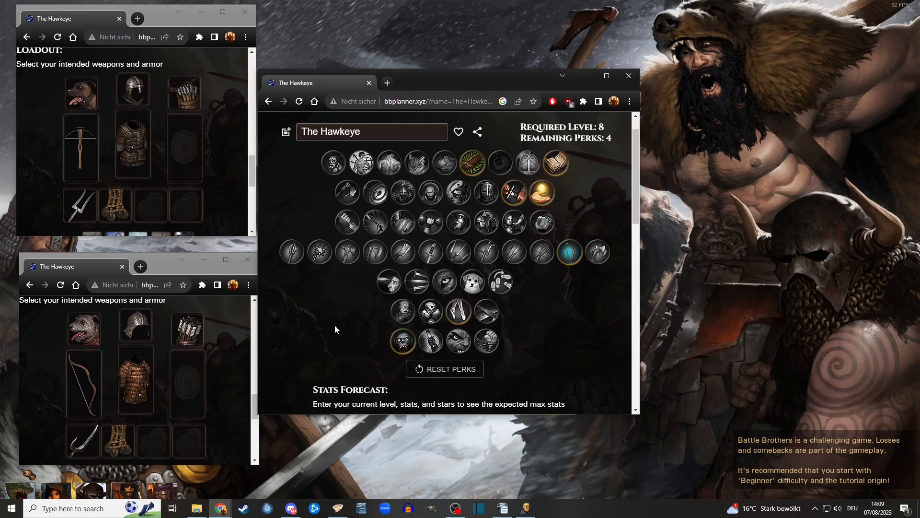
click(500, 282)
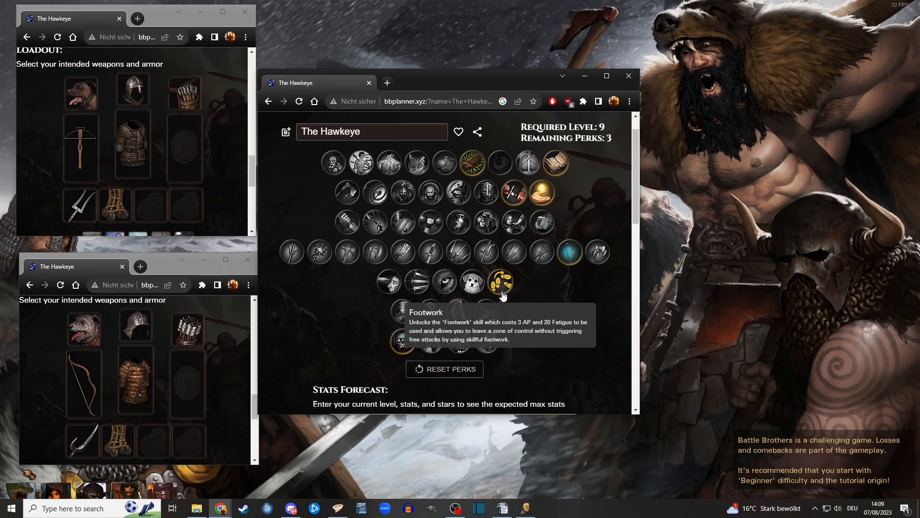
mouse_move(503, 286)
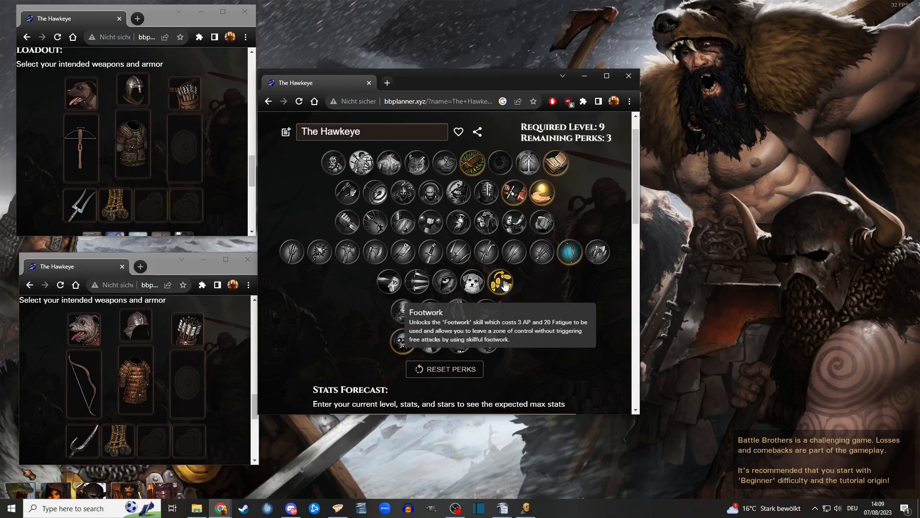
mouse_move(335, 335)
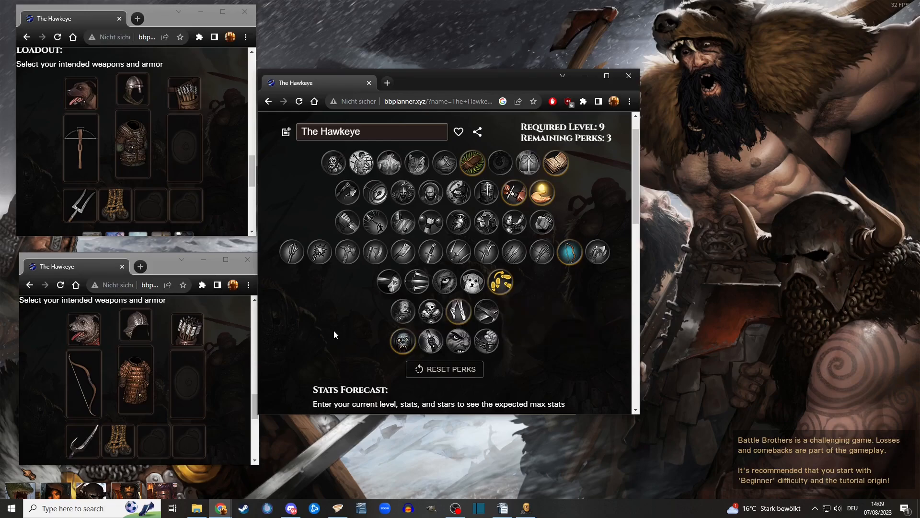
click(376, 223)
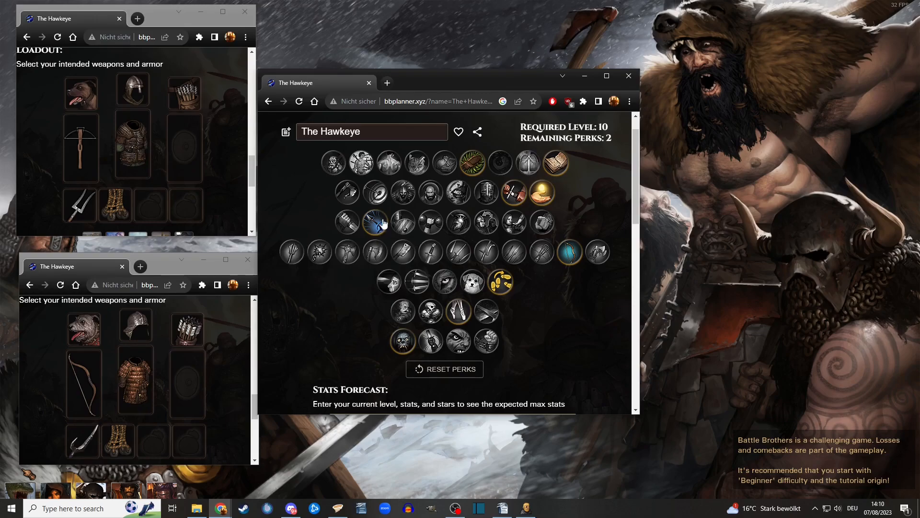
mouse_move(376, 222)
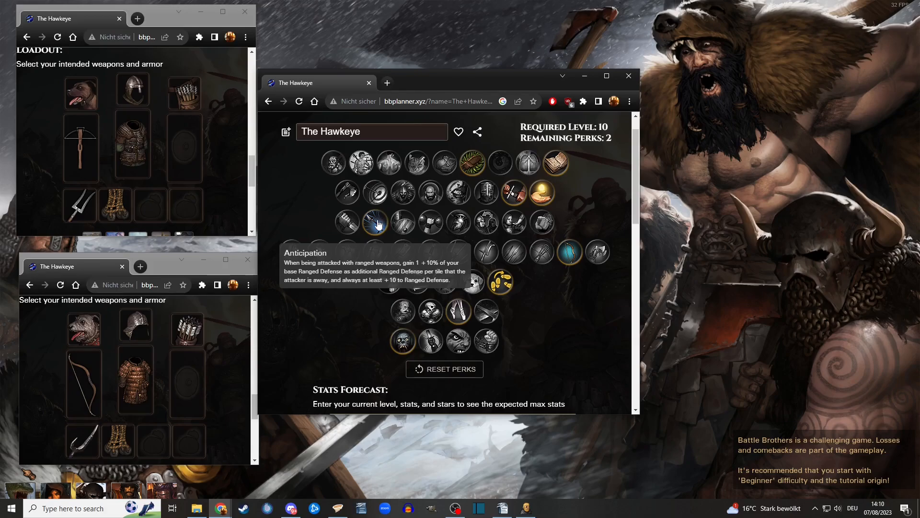
mouse_move(428, 203)
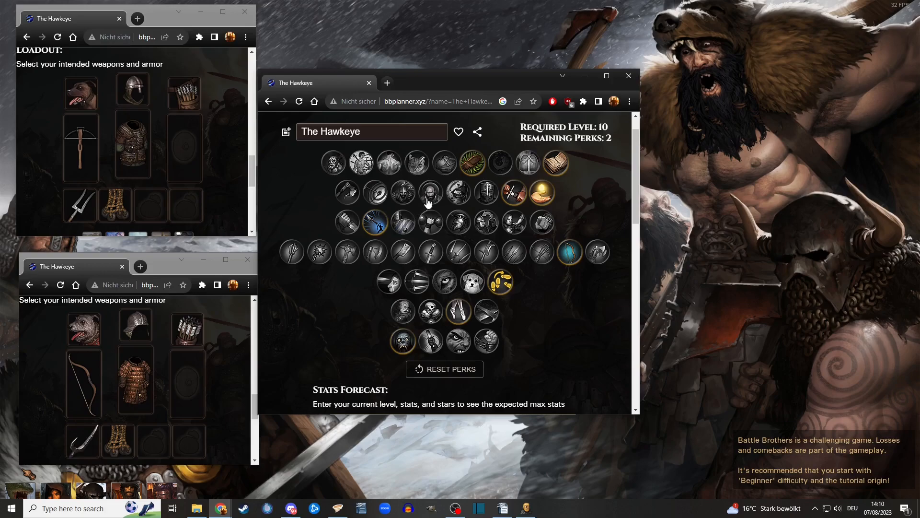
click(430, 193)
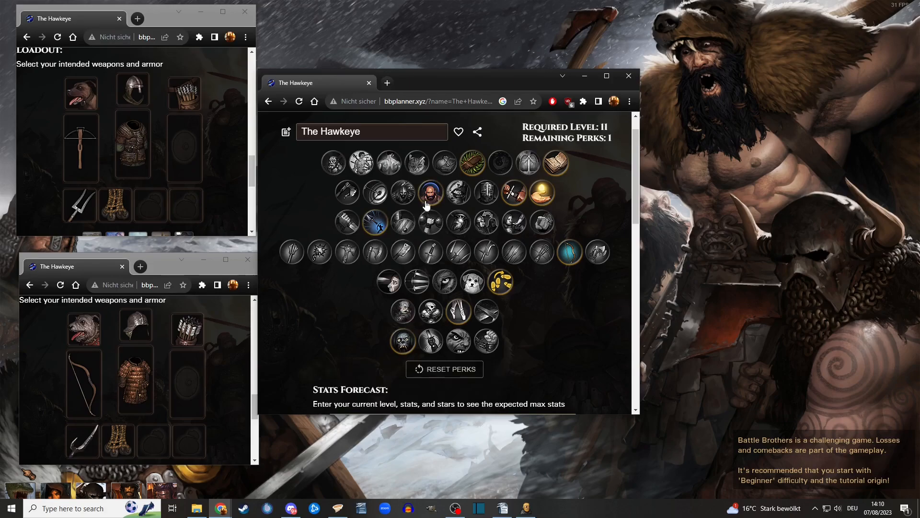
mouse_move(429, 192)
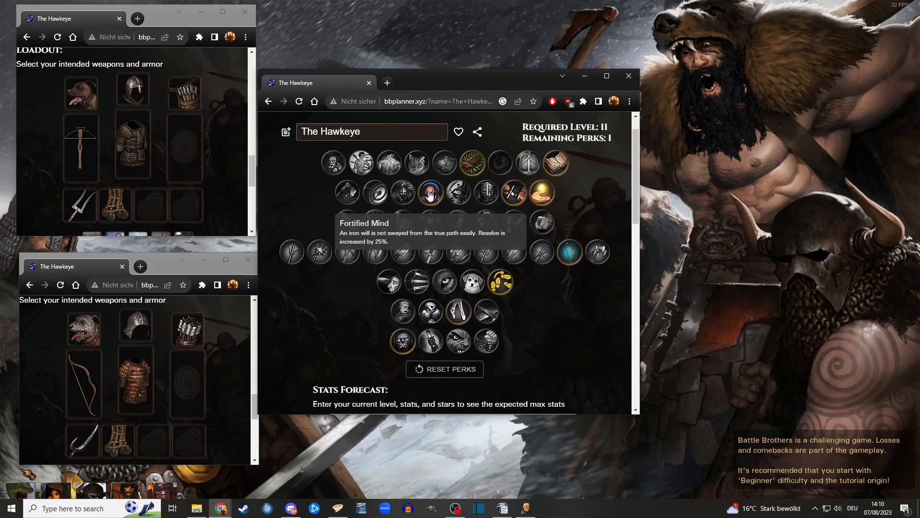
mouse_move(431, 193)
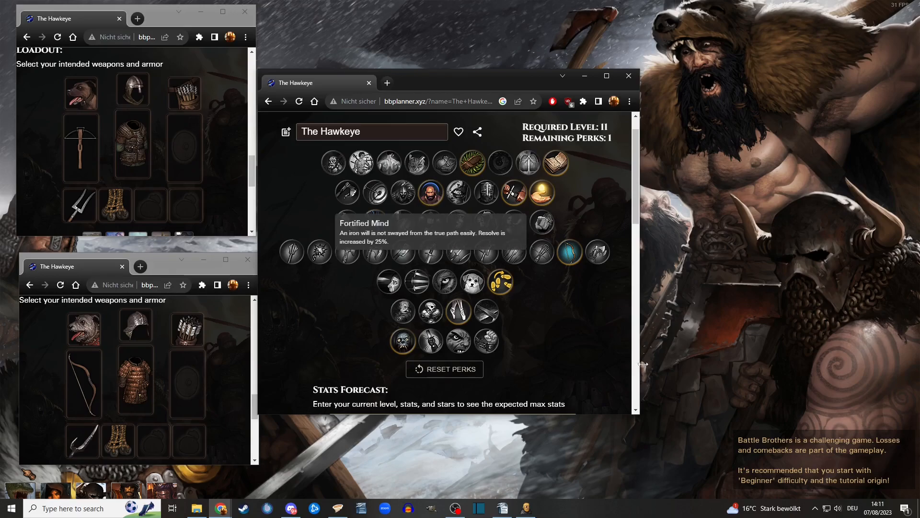
mouse_move(430, 193)
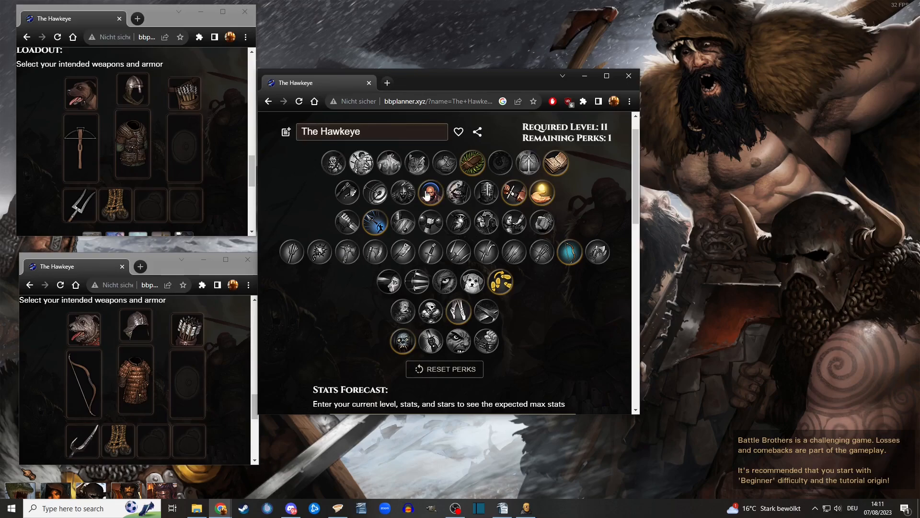
mouse_move(429, 193)
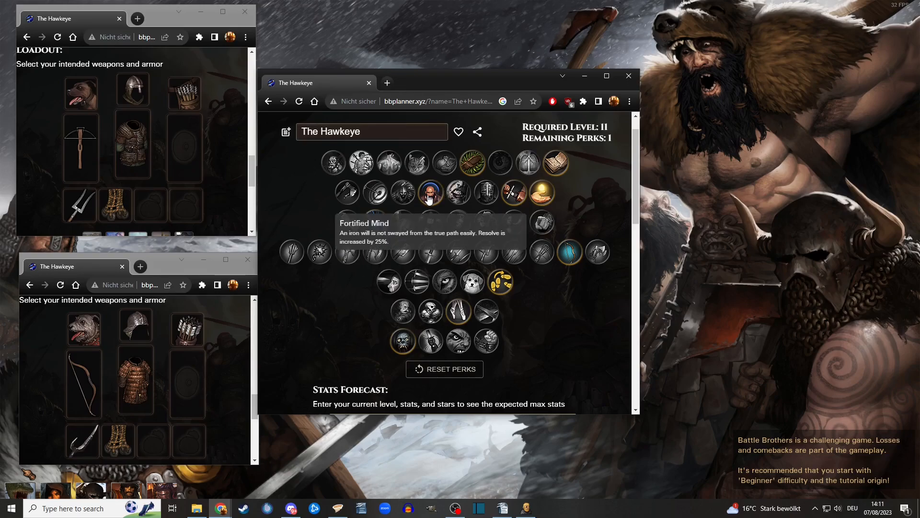
mouse_move(431, 197)
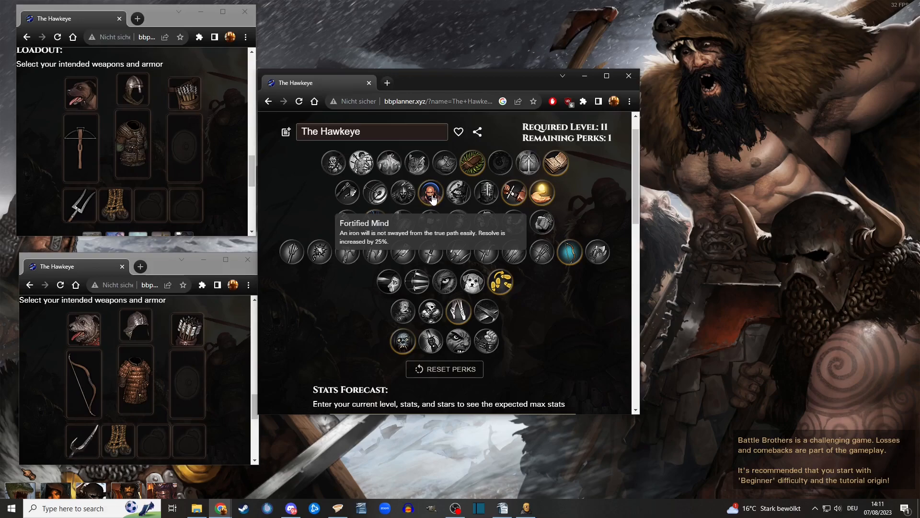
mouse_move(434, 200)
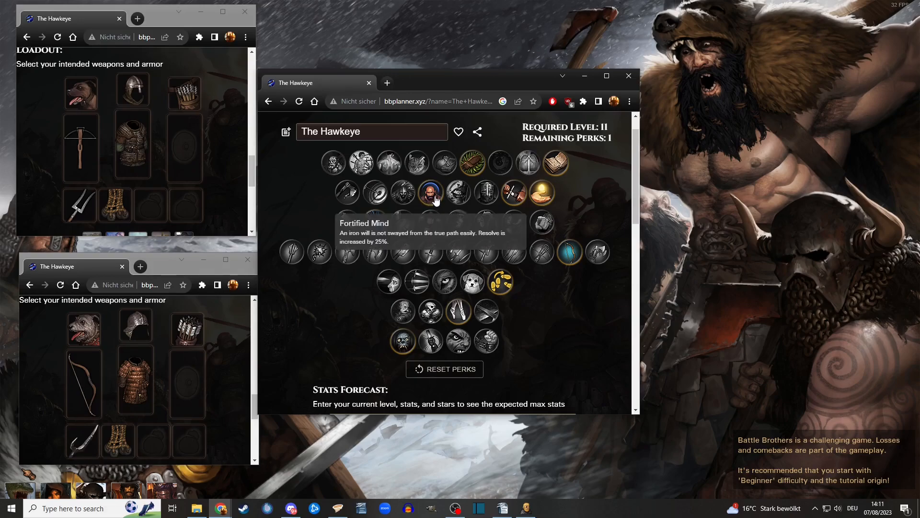
mouse_move(355, 348)
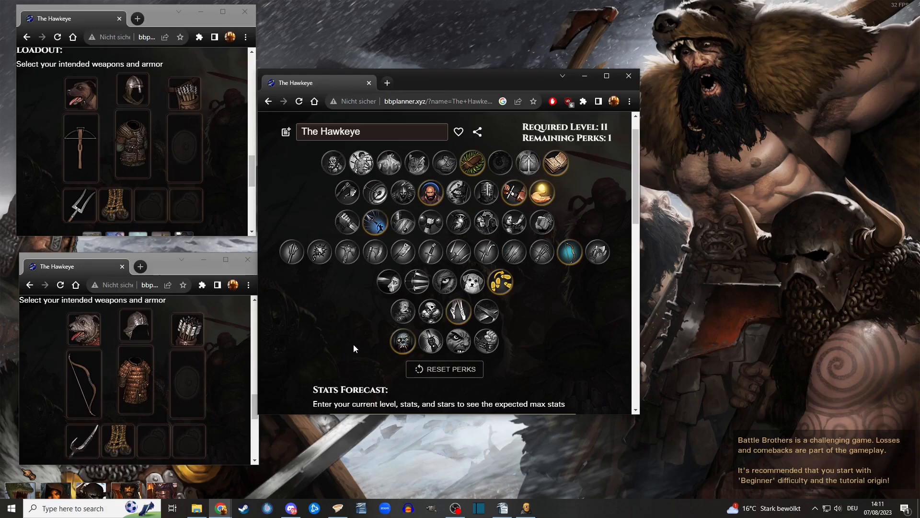
mouse_move(403, 341)
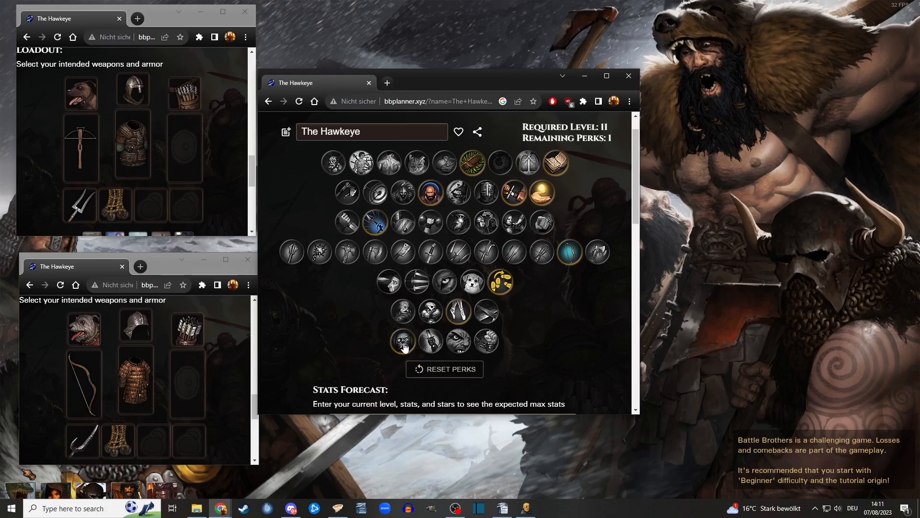
mouse_move(403, 340)
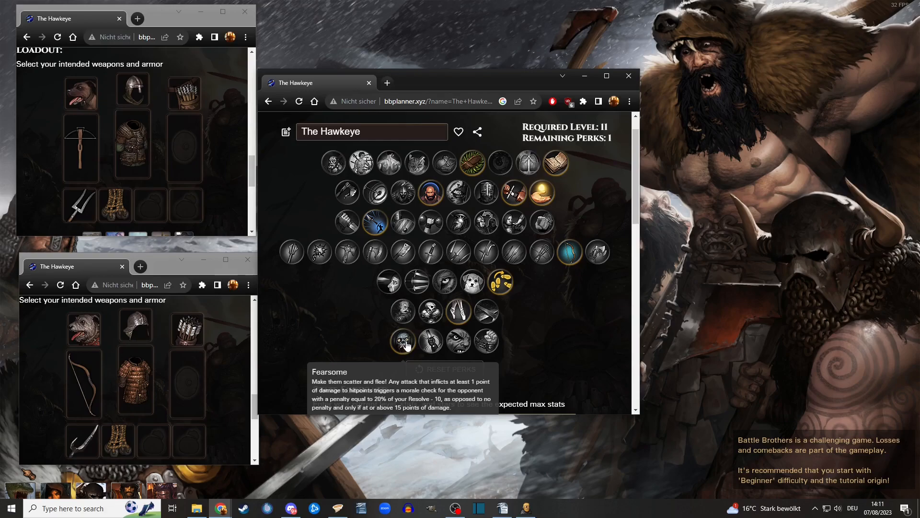
mouse_move(403, 347)
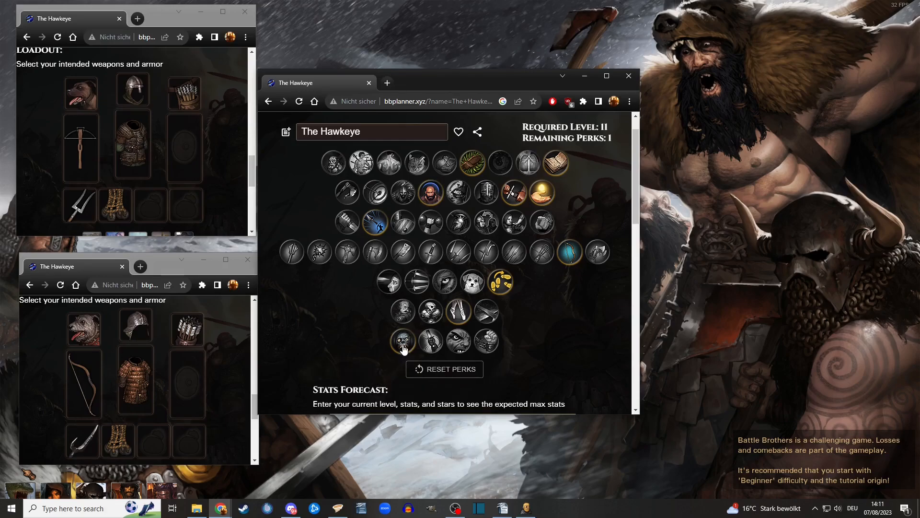
mouse_move(403, 342)
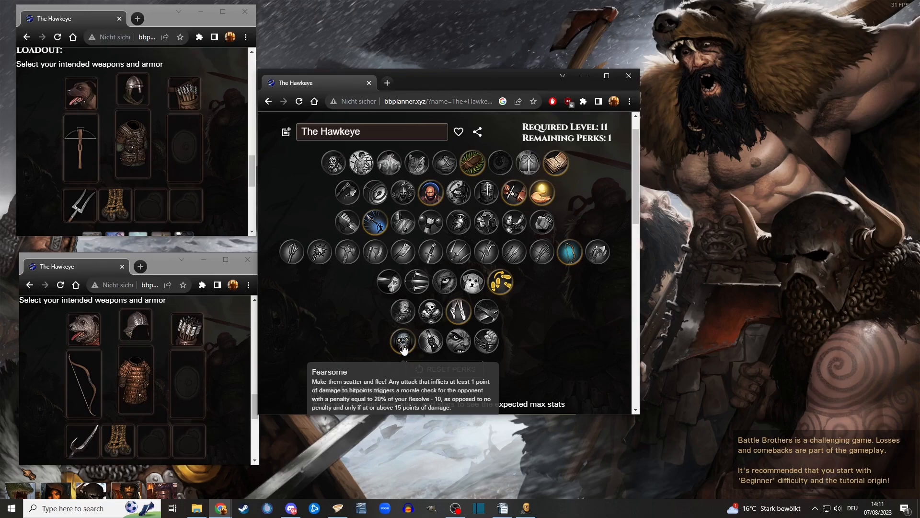
mouse_move(500, 283)
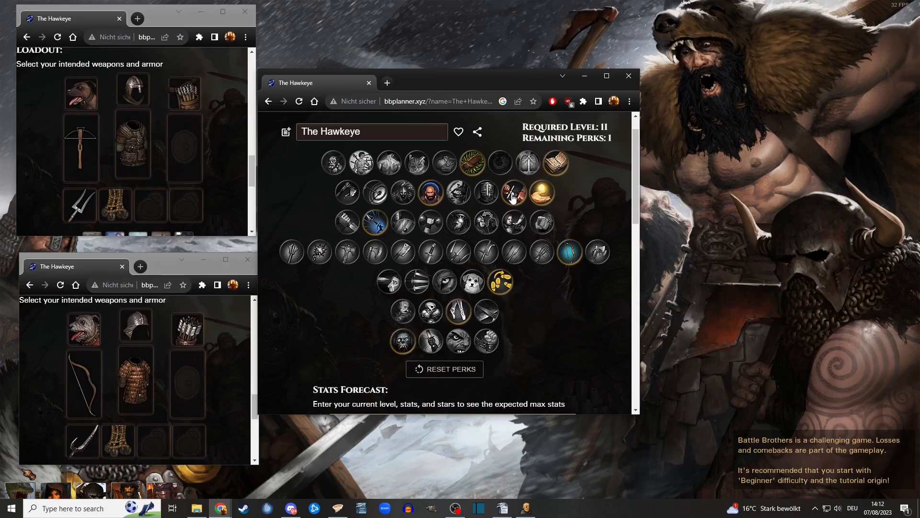
mouse_move(357, 378)
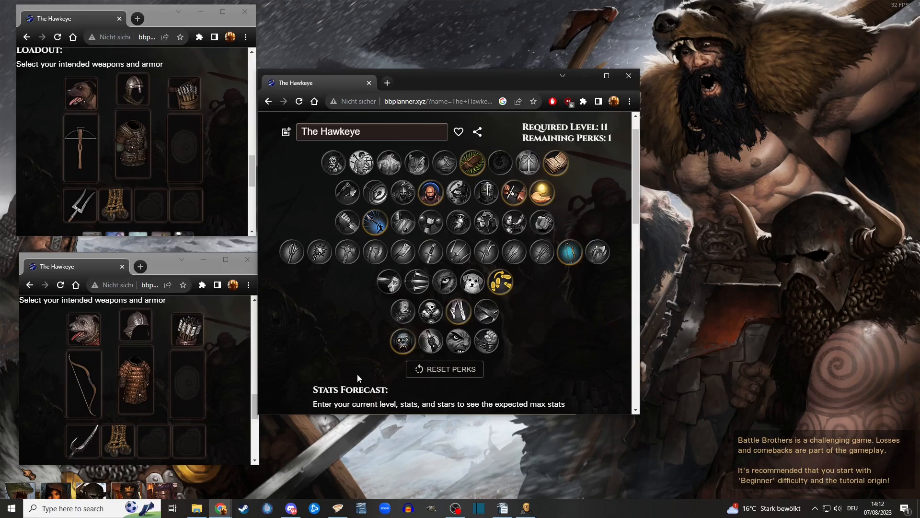
mouse_move(82, 329)
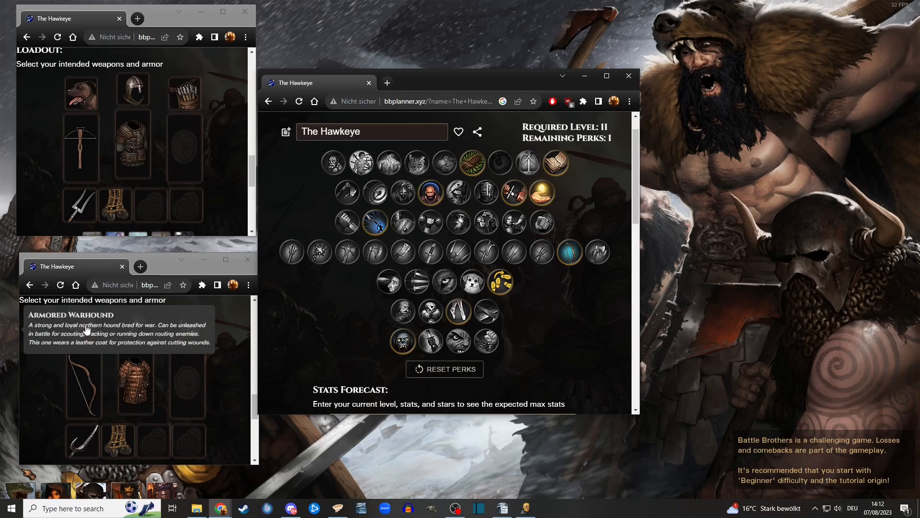
mouse_move(584, 337)
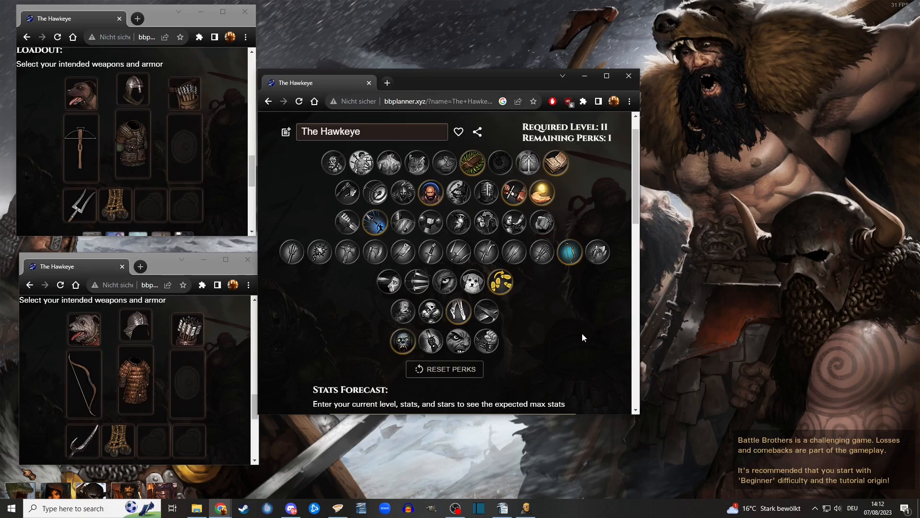
mouse_move(588, 330)
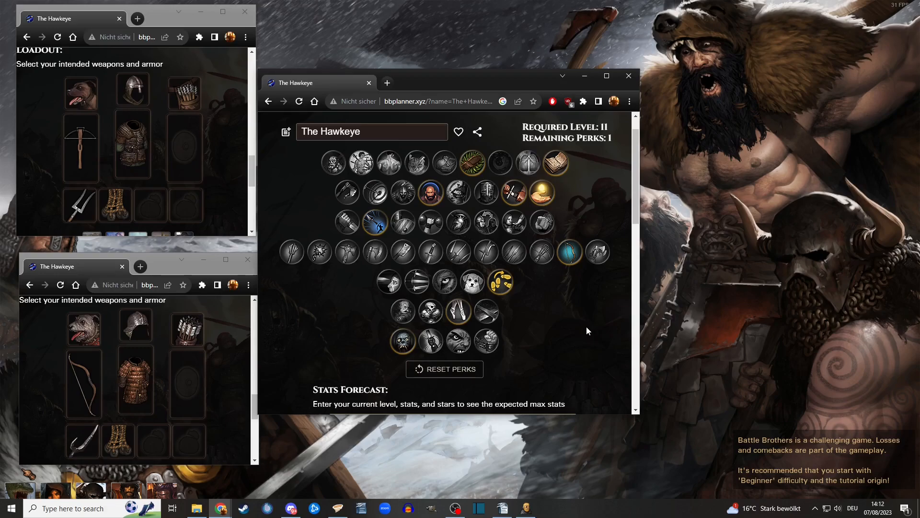
mouse_move(558, 328)
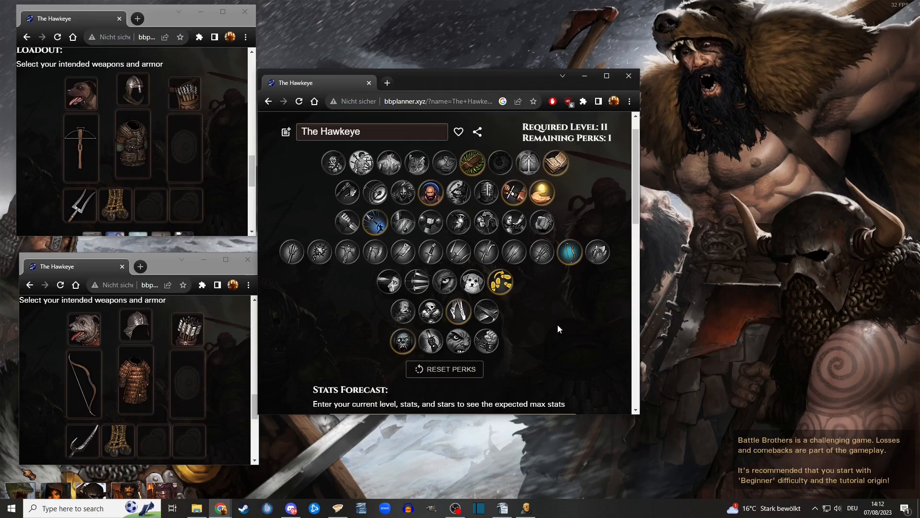
click(431, 312)
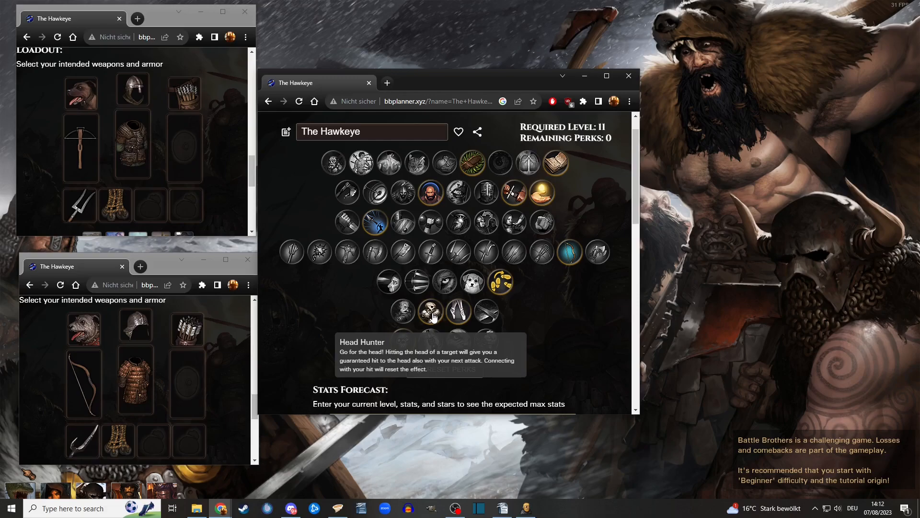
mouse_move(601, 276)
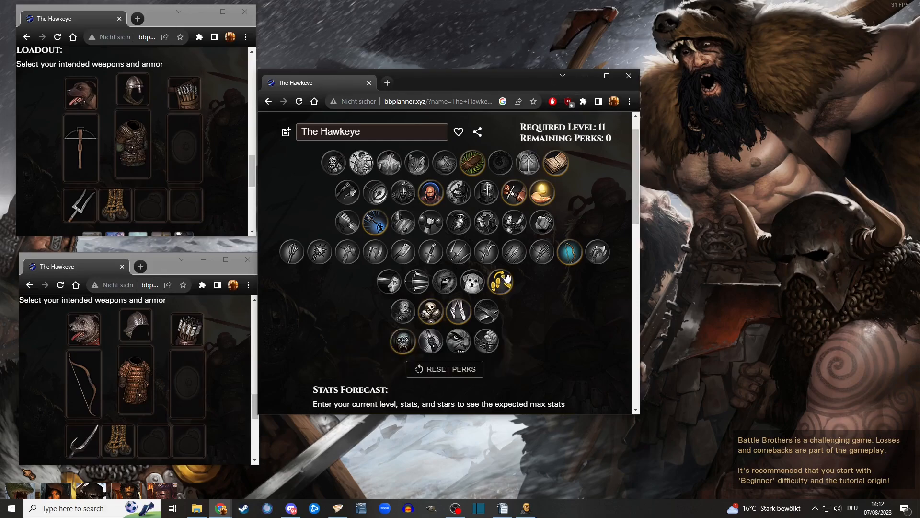
mouse_move(438, 322)
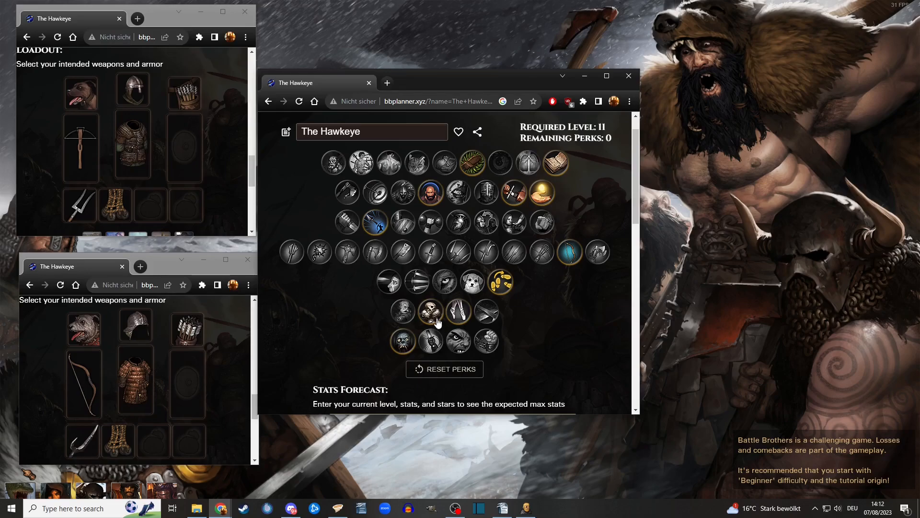
mouse_move(429, 311)
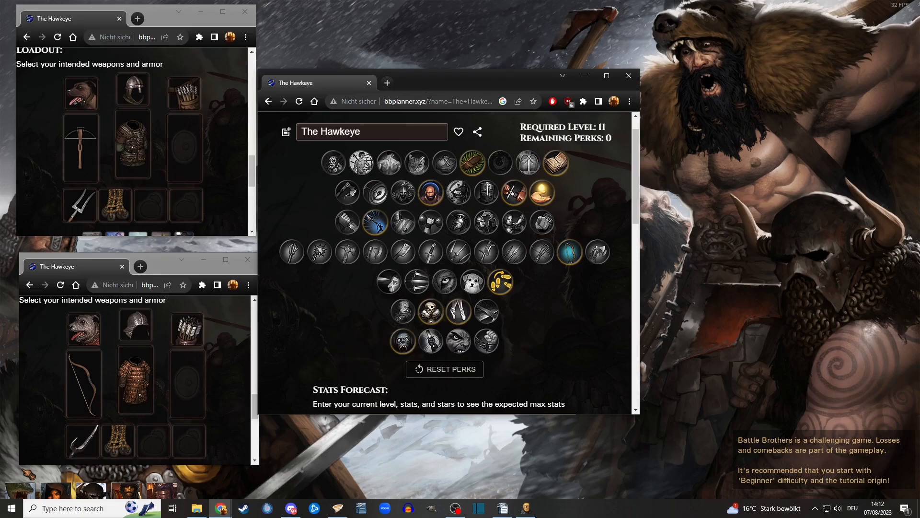
mouse_move(430, 312)
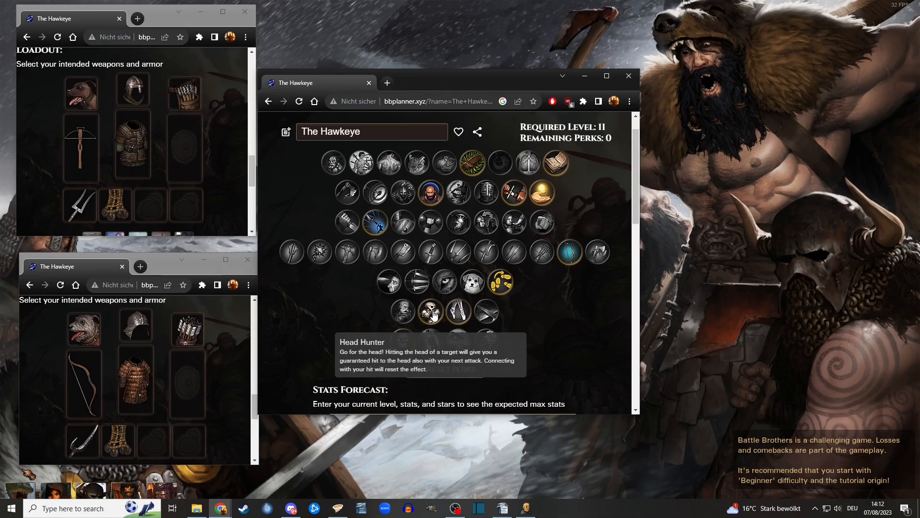
mouse_move(300, 351)
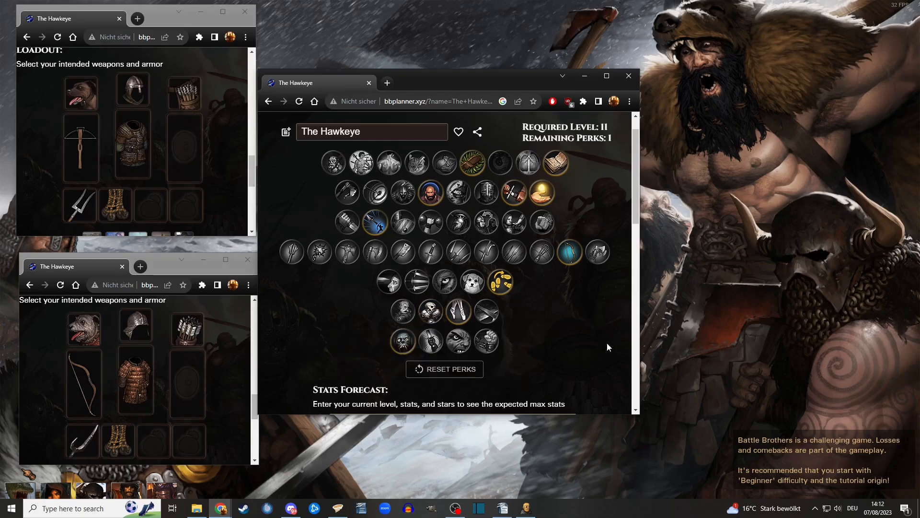
Try Colossus, swap it for Lone Wolf, and toggle a second-row perk off and back on
click(388, 163)
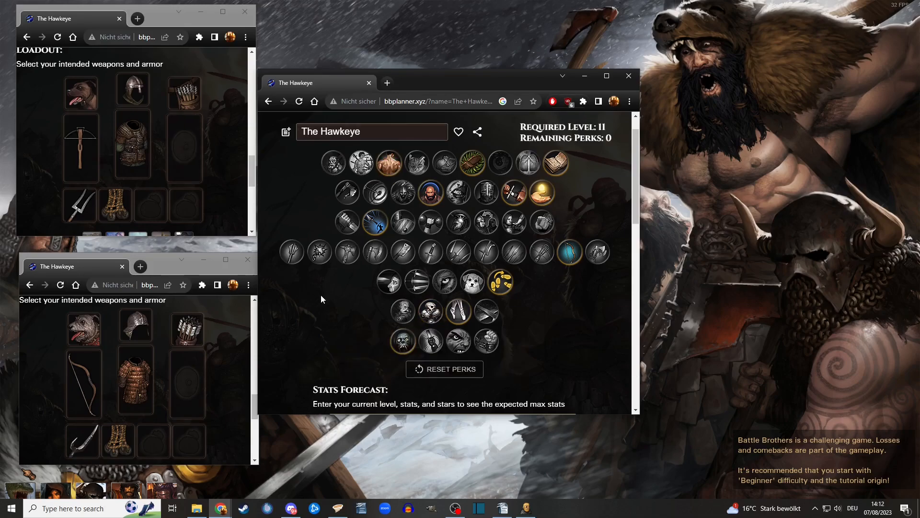
mouse_move(388, 163)
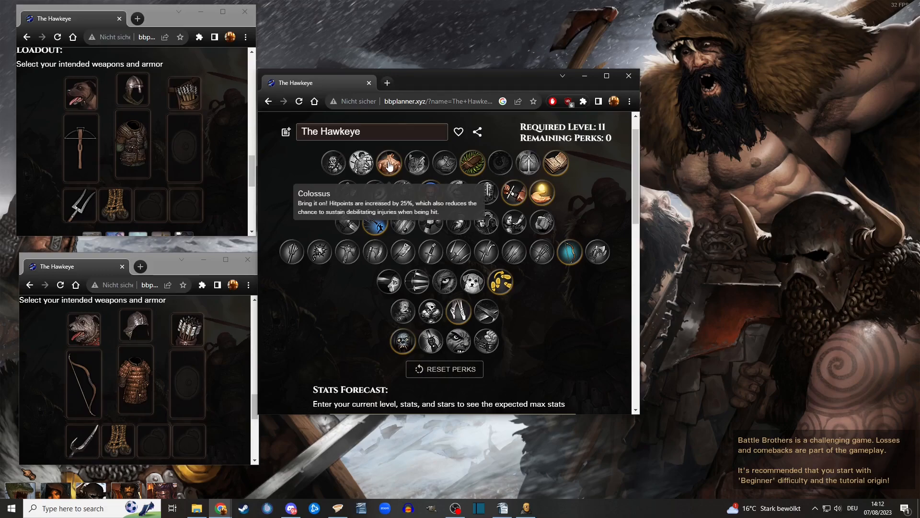
mouse_move(388, 165)
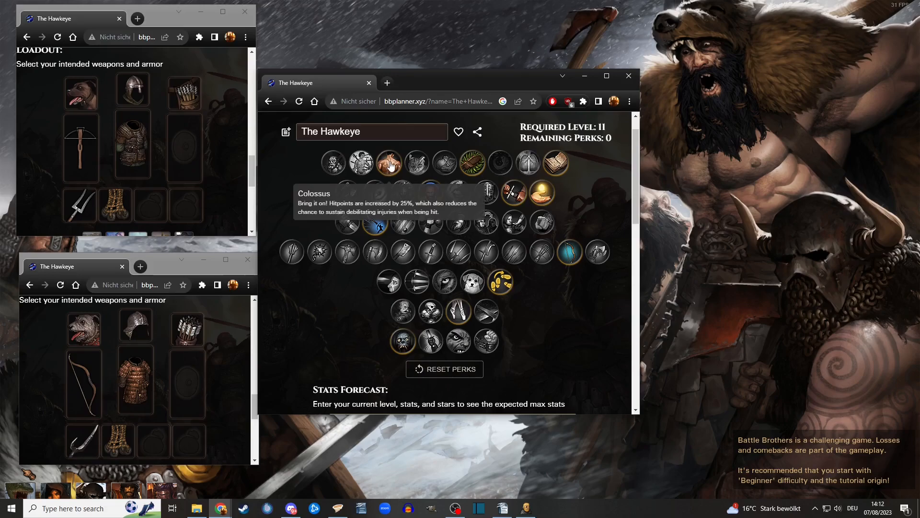
click(388, 163)
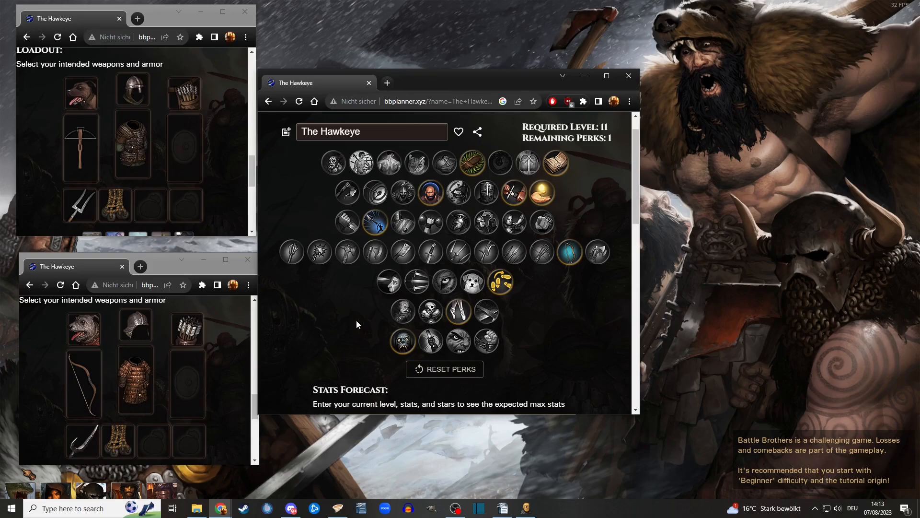
mouse_move(444, 281)
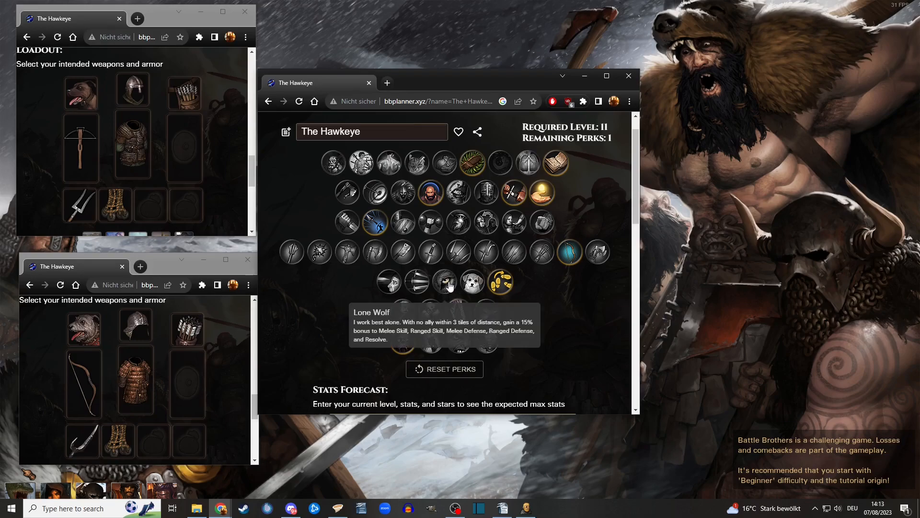
click(444, 281)
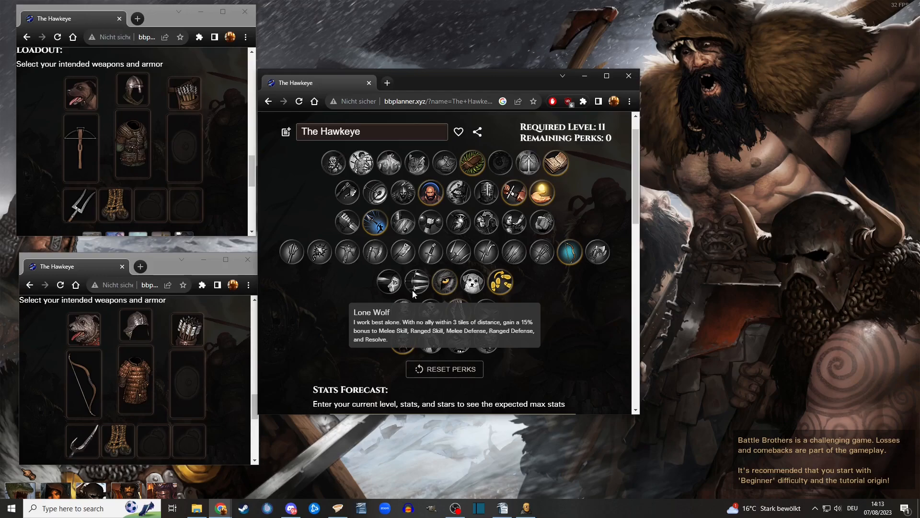
click(430, 192)
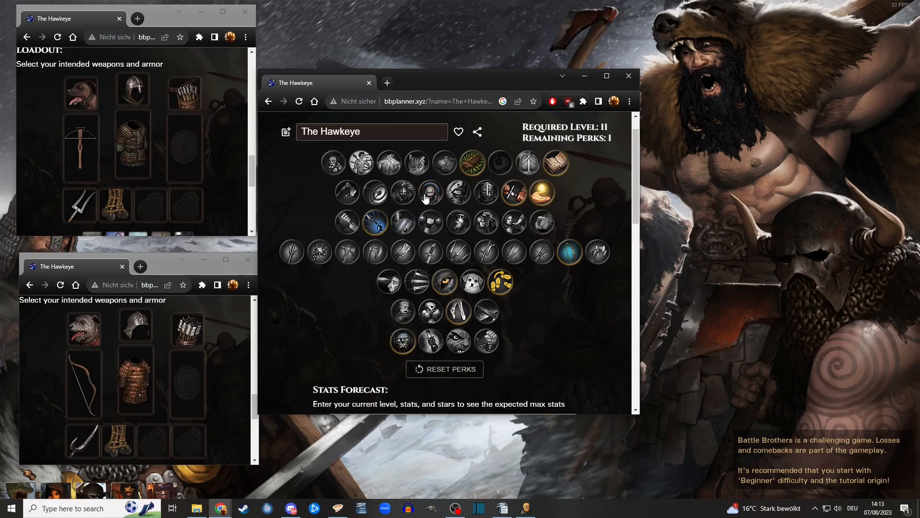
click(429, 192)
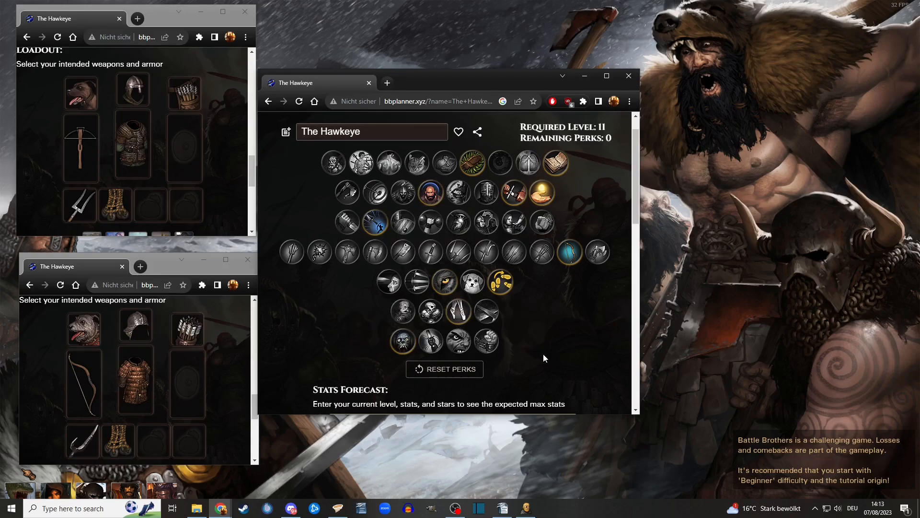
Drop Lone Wolf and Nimble and pick a different top-row perk instead
click(443, 281)
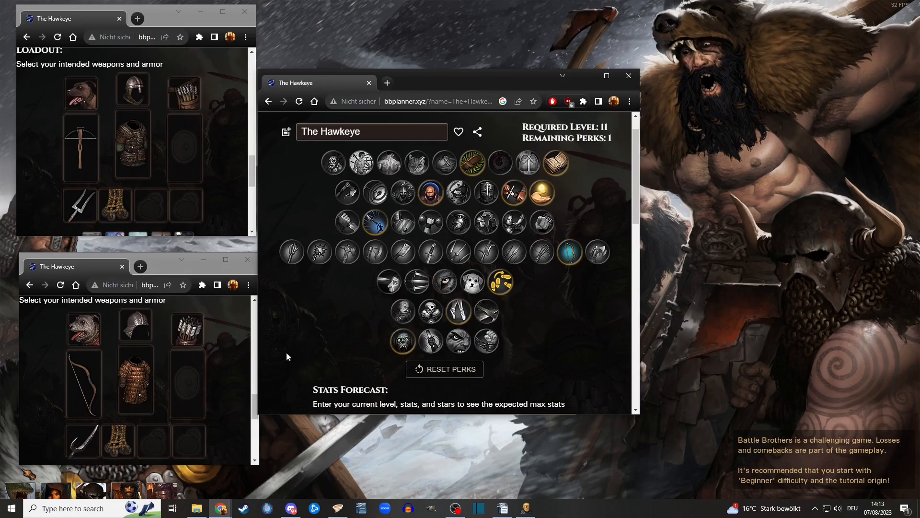
click(402, 340)
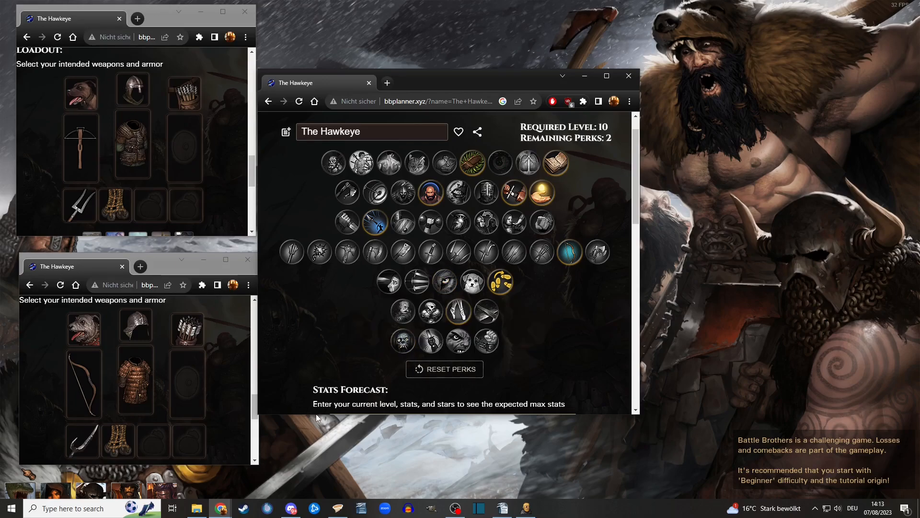
mouse_move(326, 346)
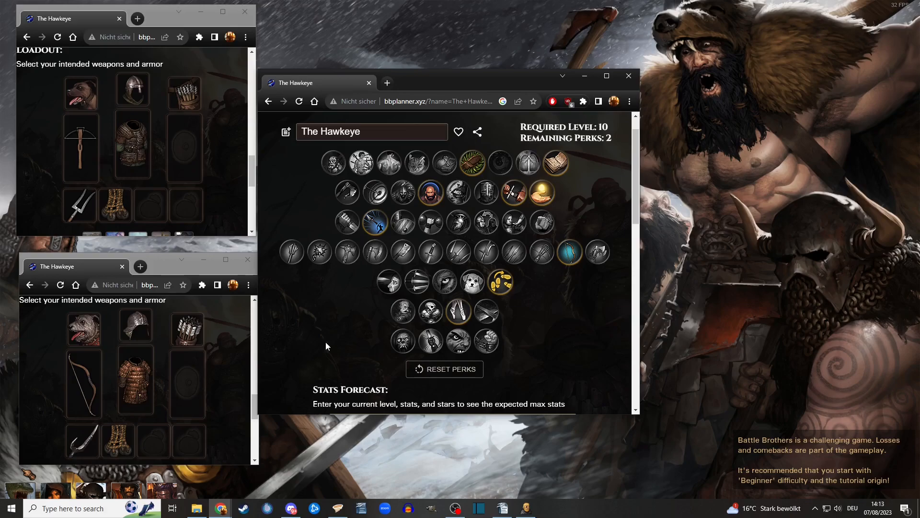
click(333, 162)
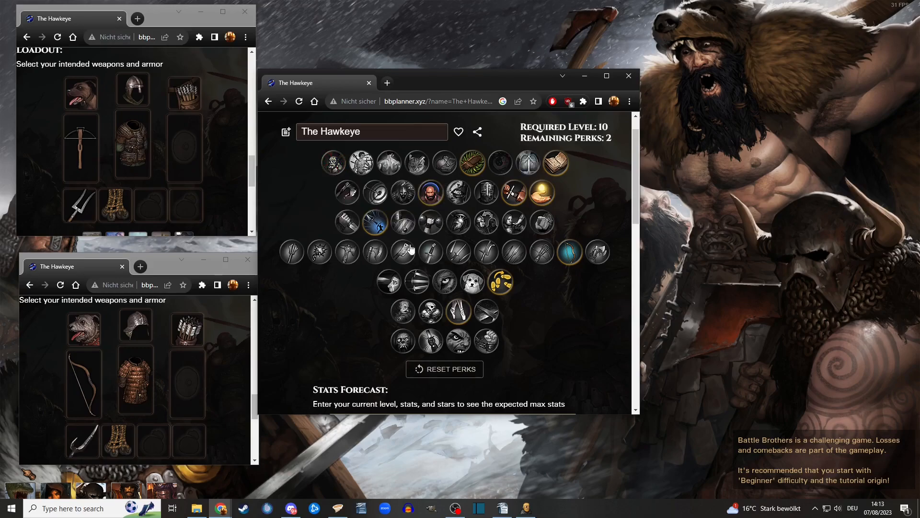
mouse_move(540, 312)
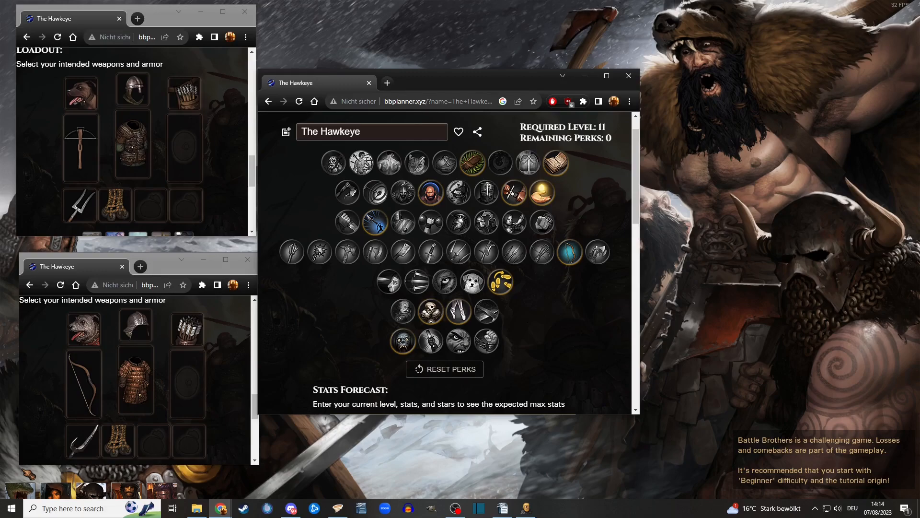
mouse_move(590, 336)
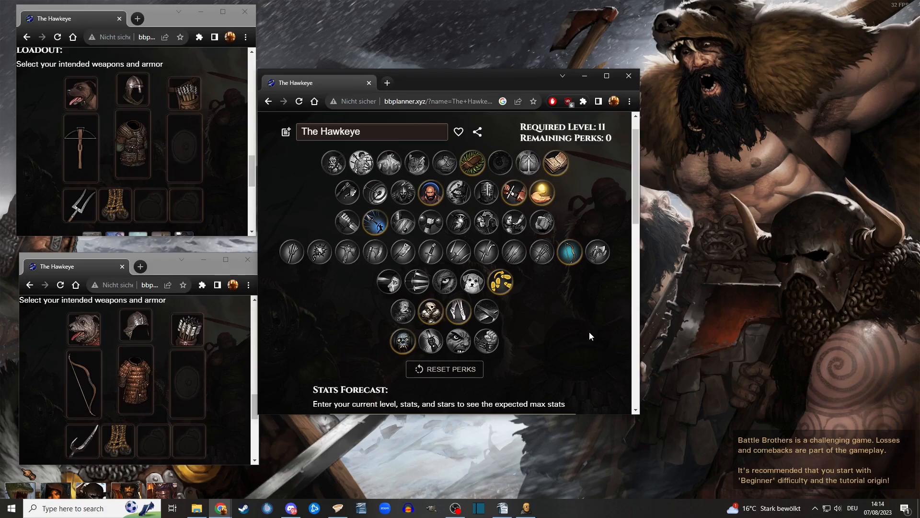
mouse_move(464, 148)
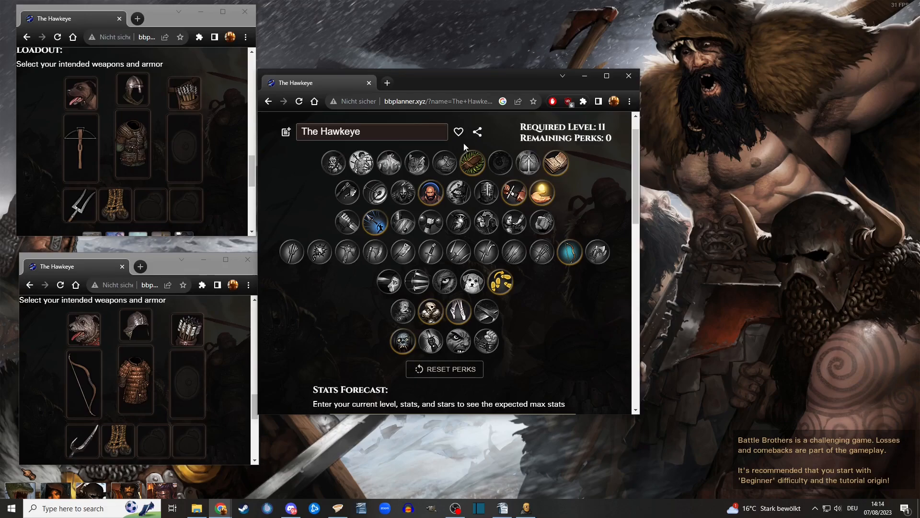
mouse_move(550, 345)
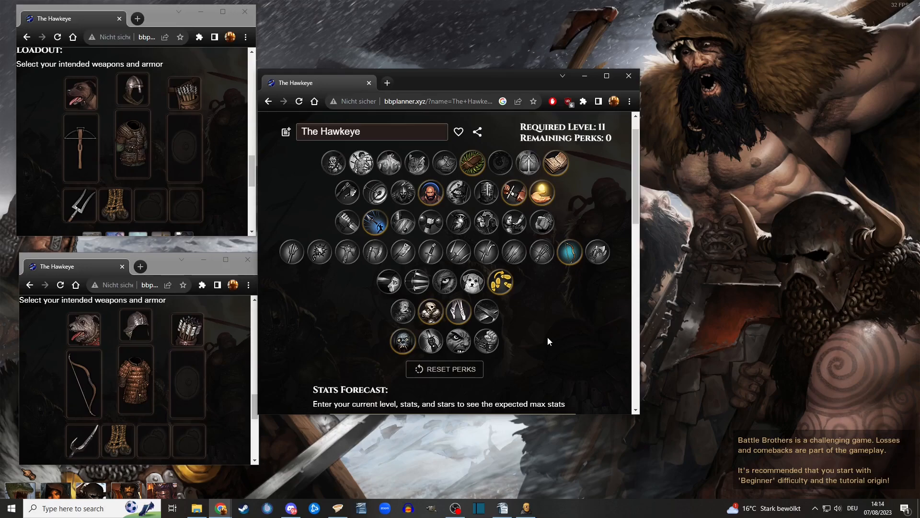
mouse_move(548, 341)
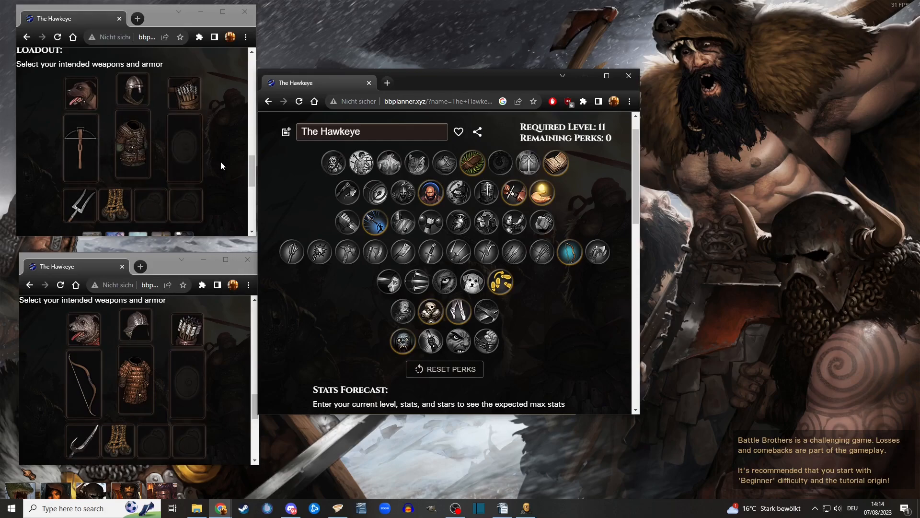
mouse_move(81, 147)
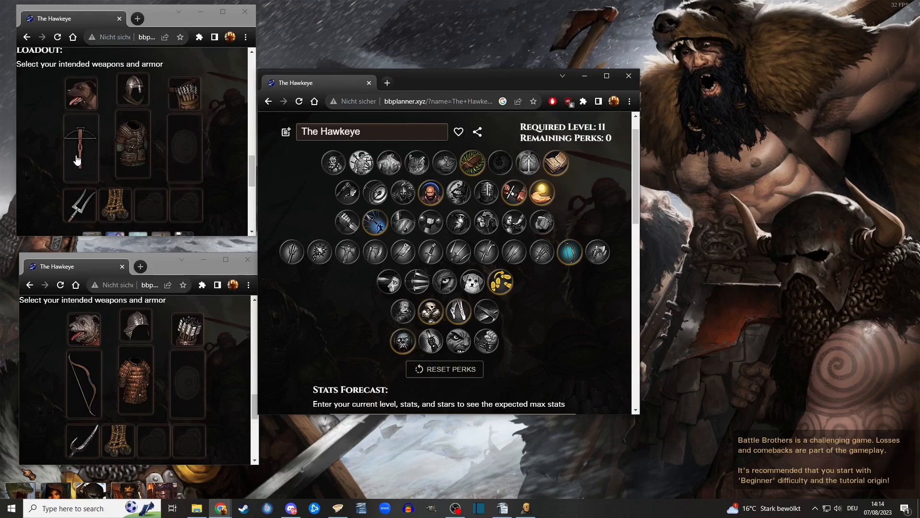
mouse_move(80, 149)
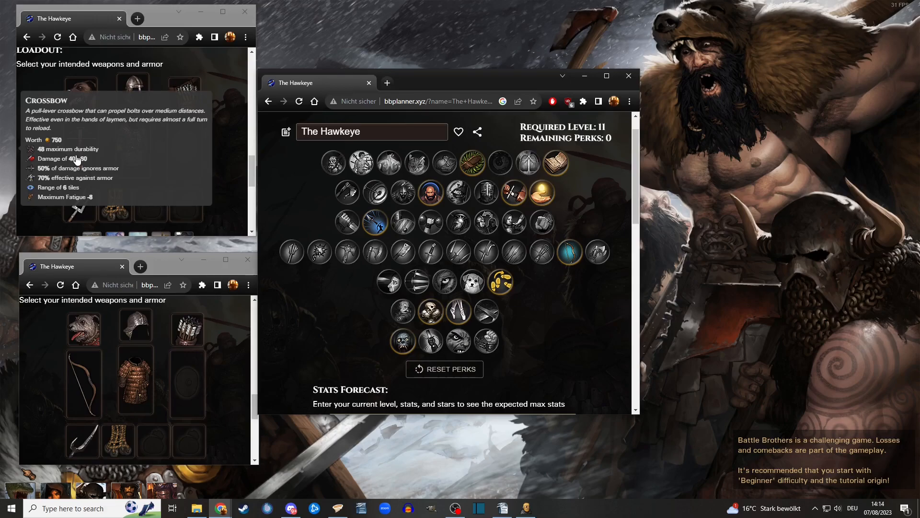
mouse_move(49, 405)
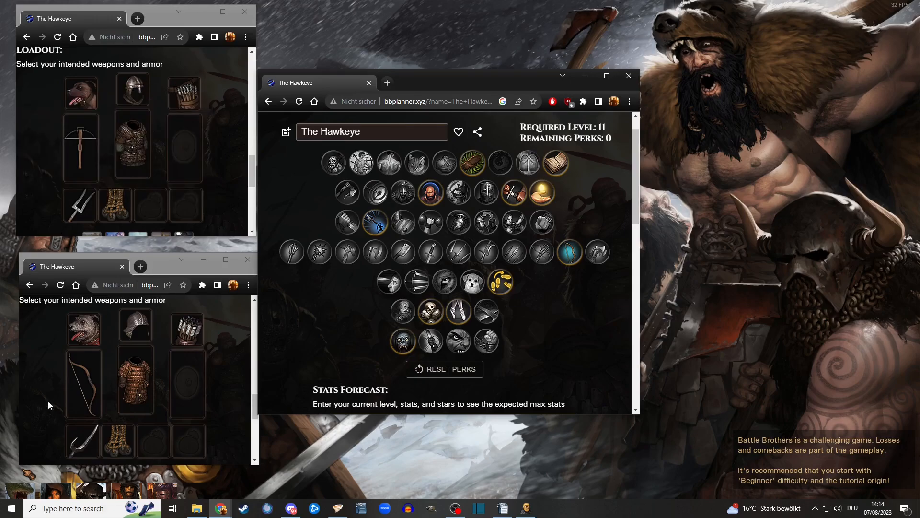
mouse_move(58, 346)
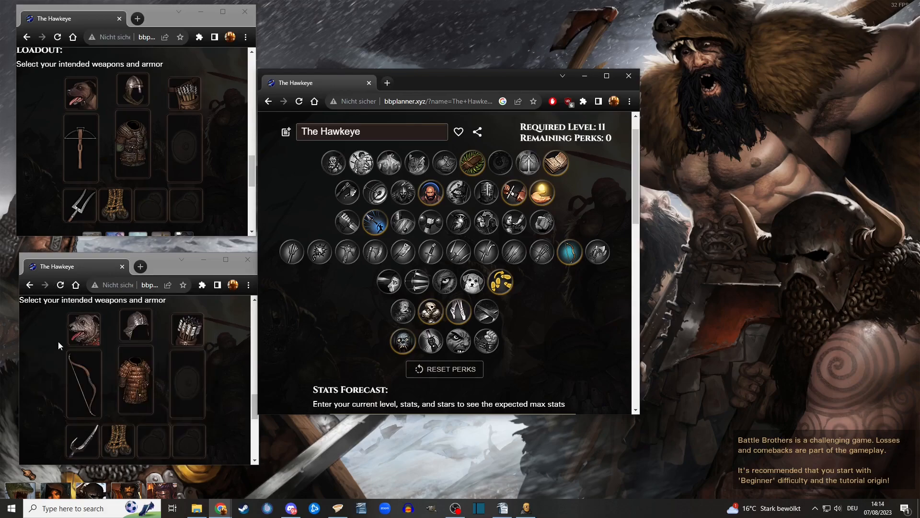
mouse_move(246, 217)
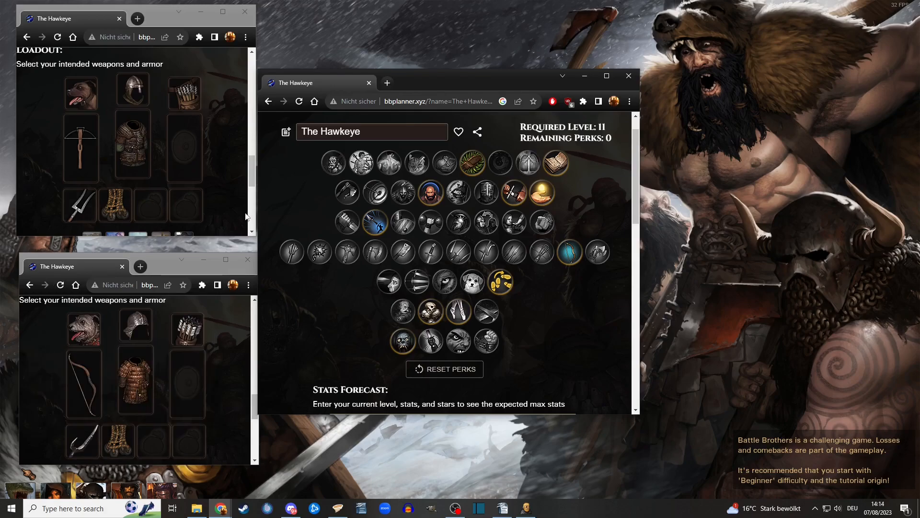
mouse_move(72, 93)
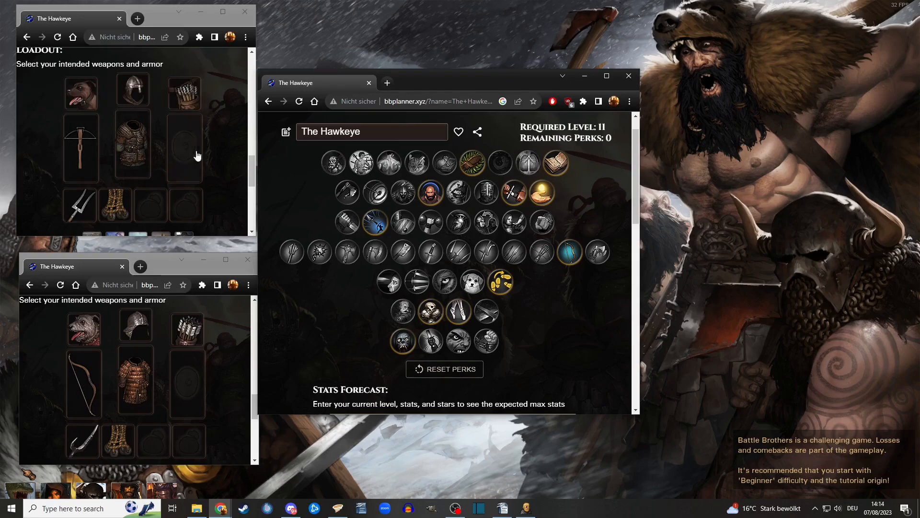
mouse_move(221, 207)
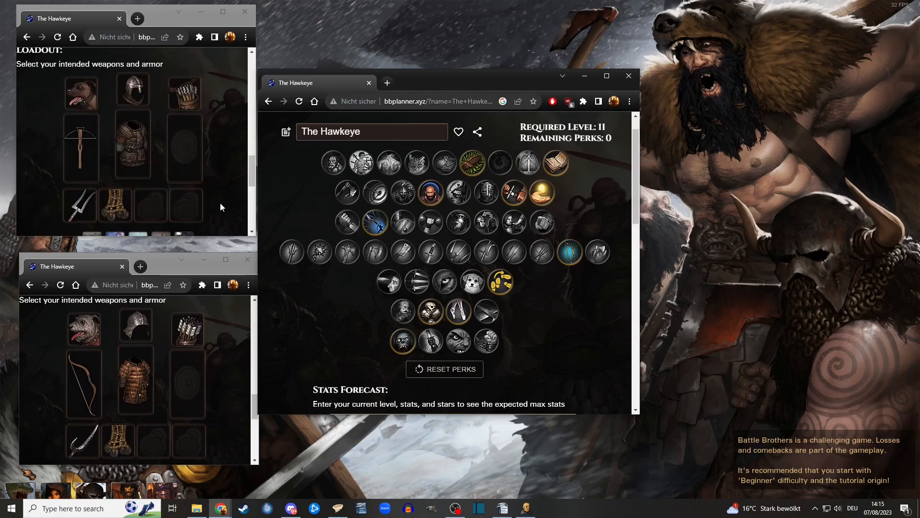
mouse_move(515, 194)
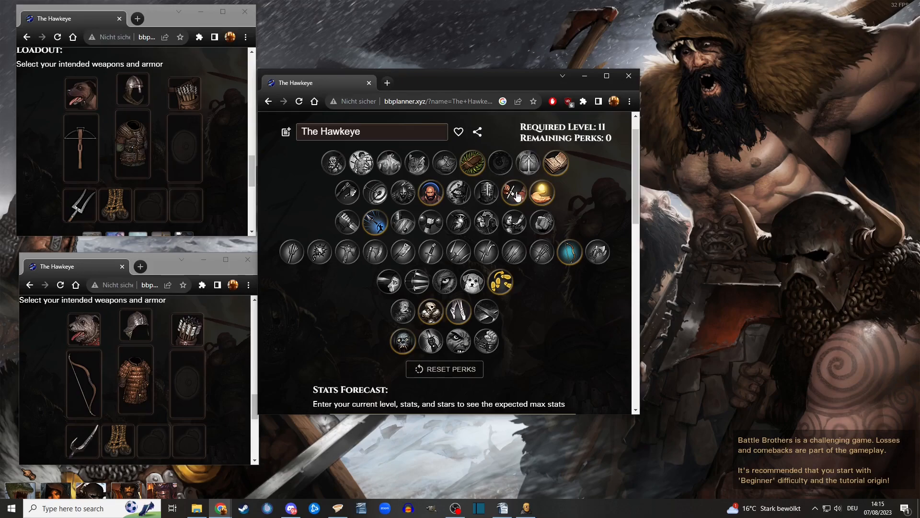
mouse_move(514, 192)
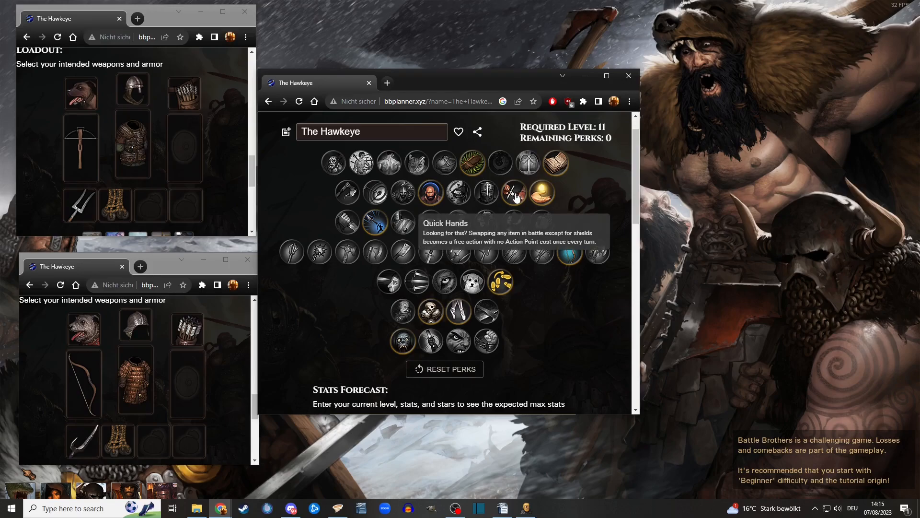
mouse_move(210, 202)
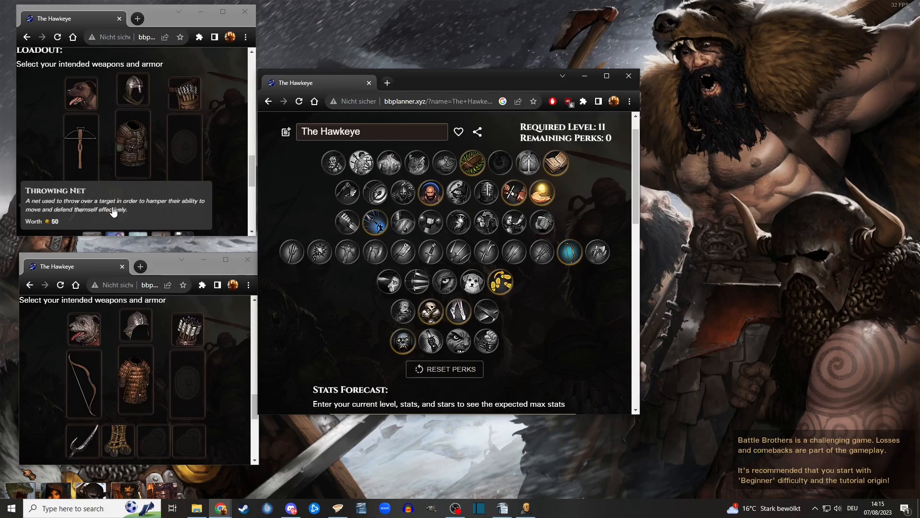
mouse_move(149, 83)
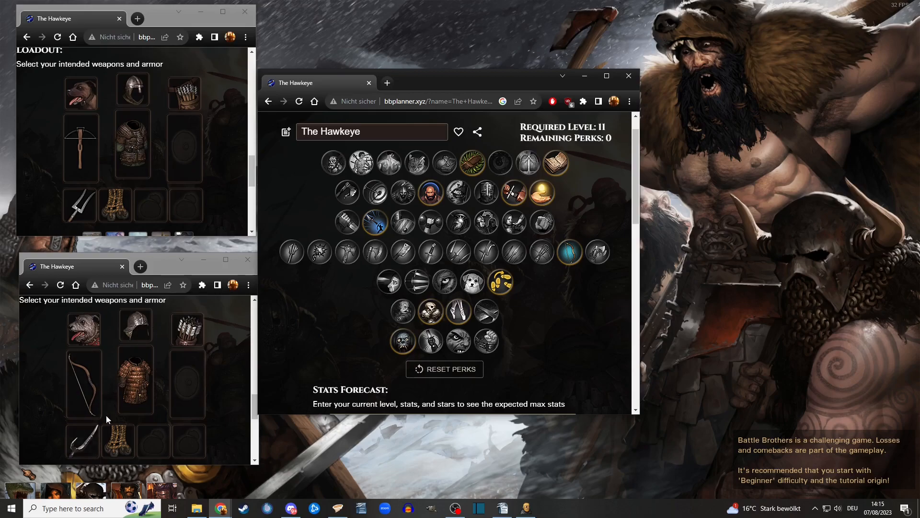
mouse_move(91, 328)
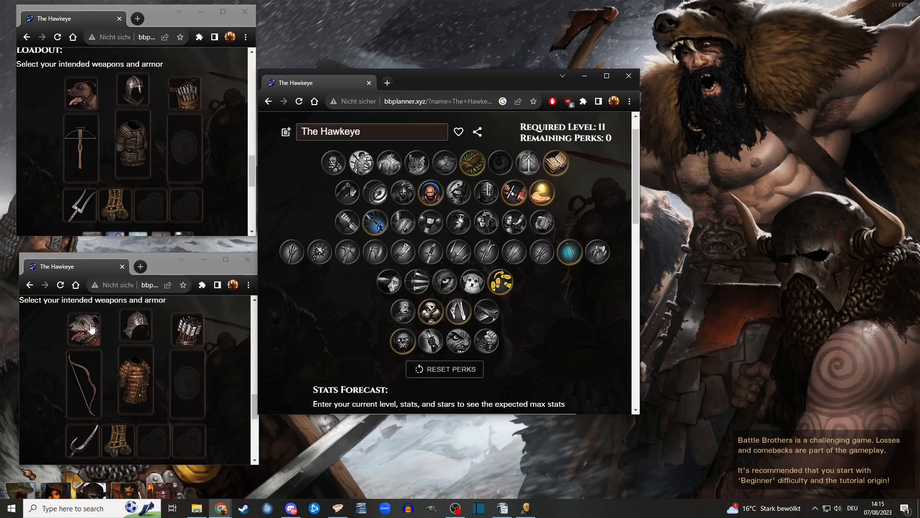
mouse_move(91, 404)
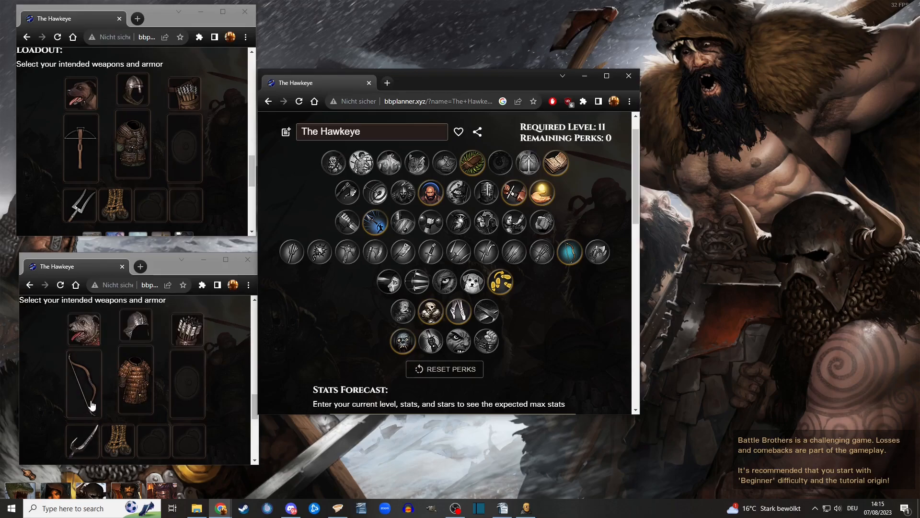
mouse_move(83, 381)
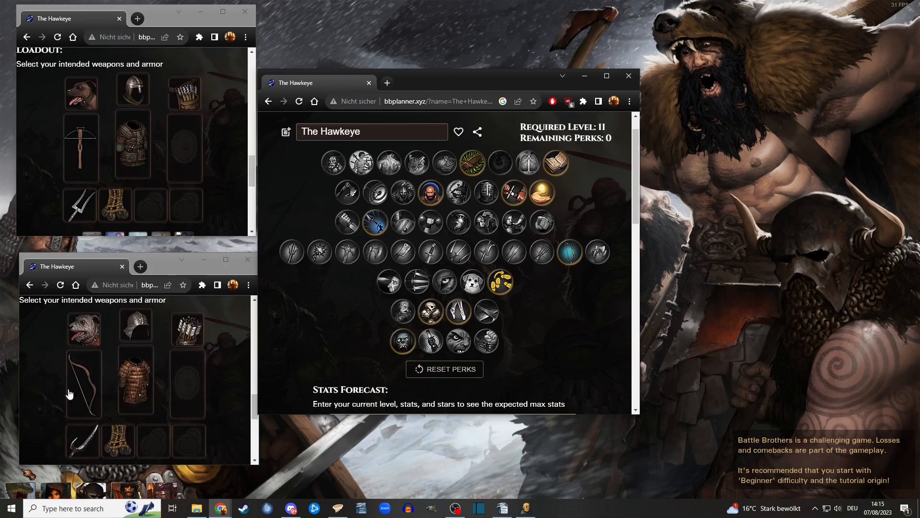
mouse_move(83, 381)
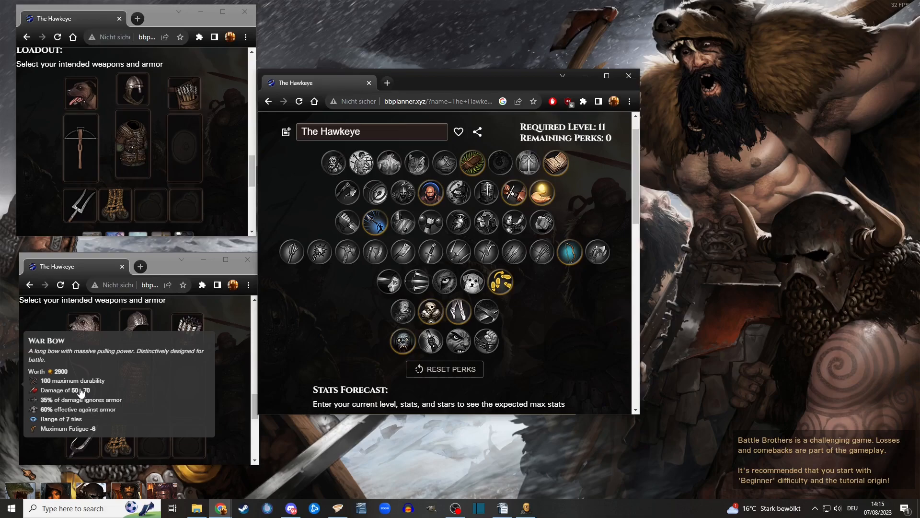
mouse_move(199, 423)
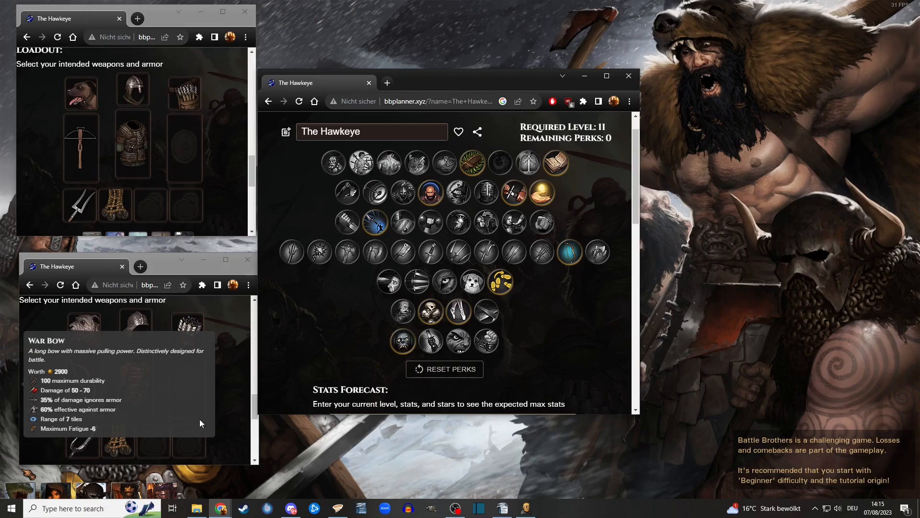
mouse_move(190, 341)
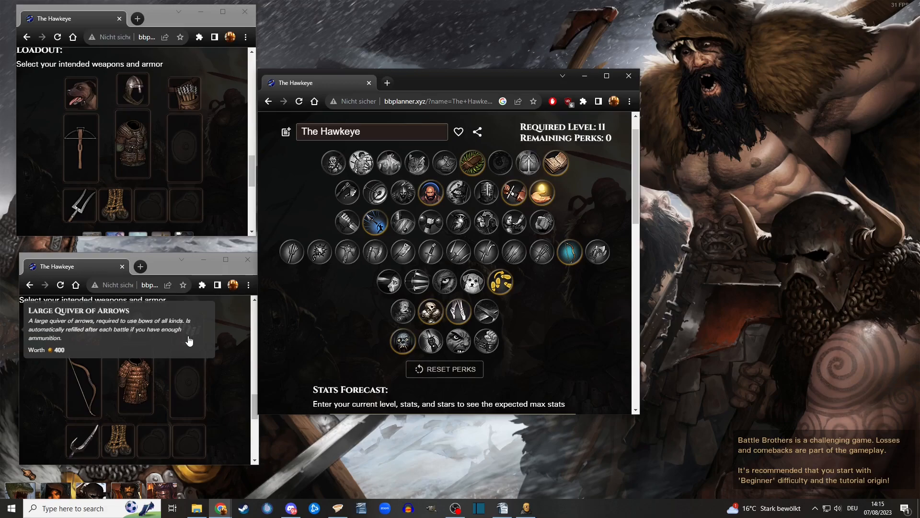
mouse_move(190, 334)
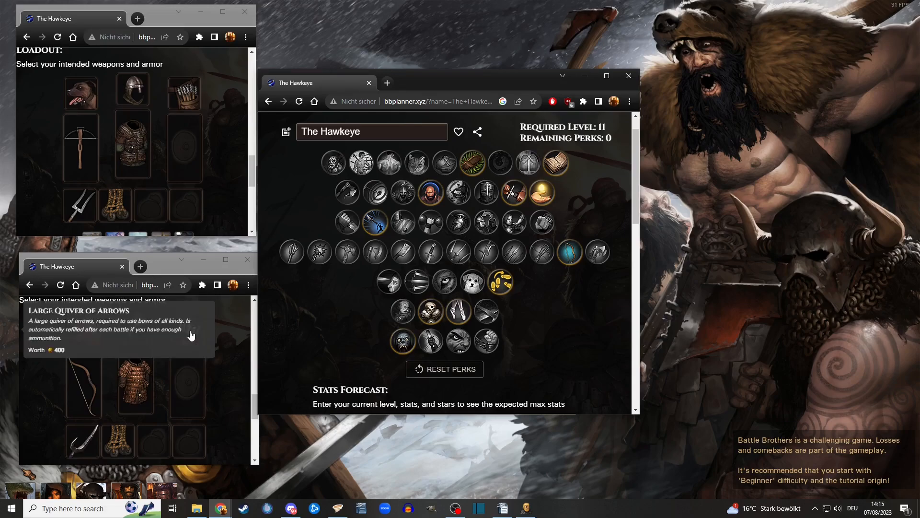
mouse_move(117, 440)
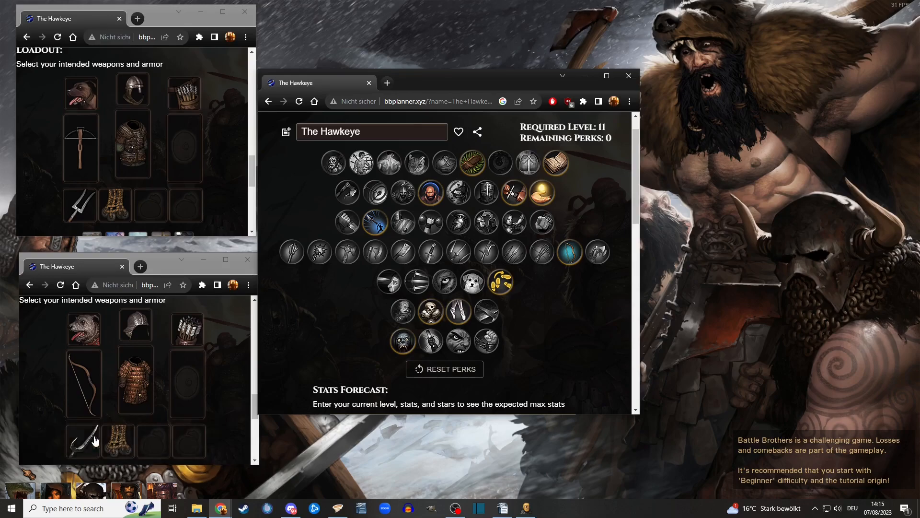
Scroll through the second build's loadout to review the bow and bag items
scroll(down, 3)
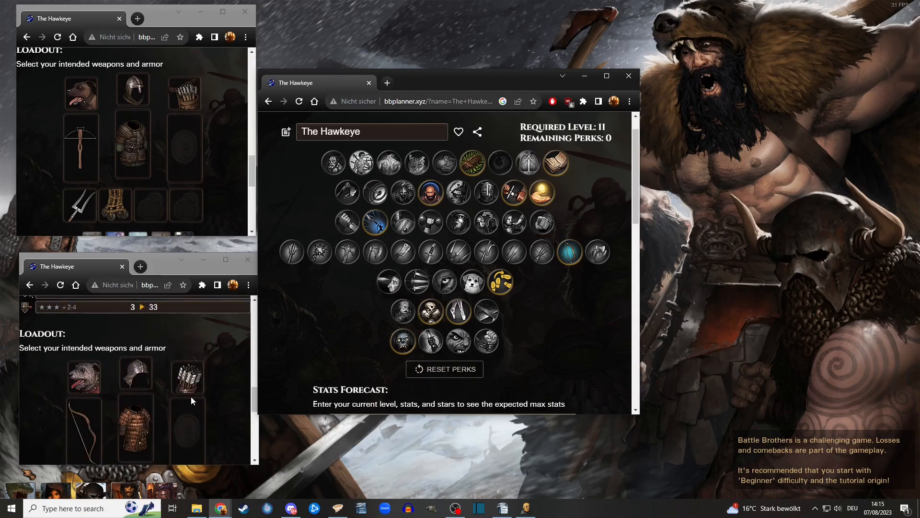
mouse_move(198, 394)
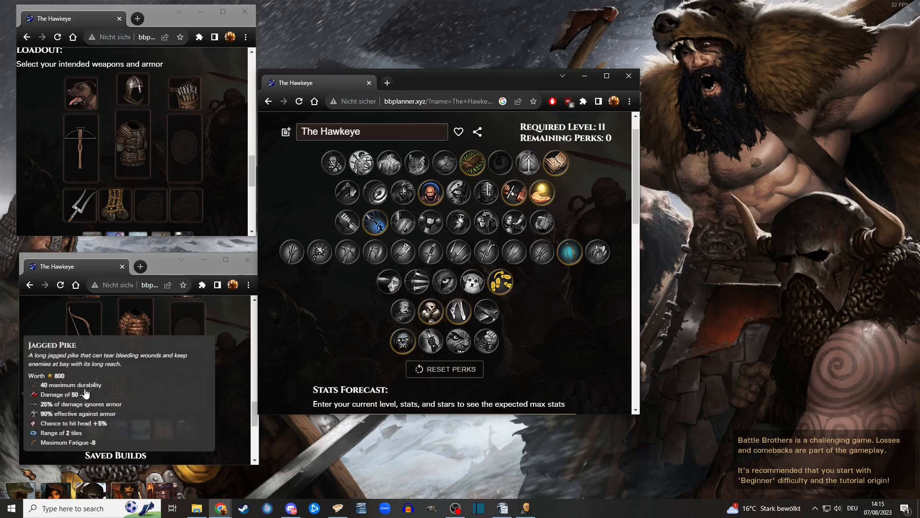
mouse_move(199, 405)
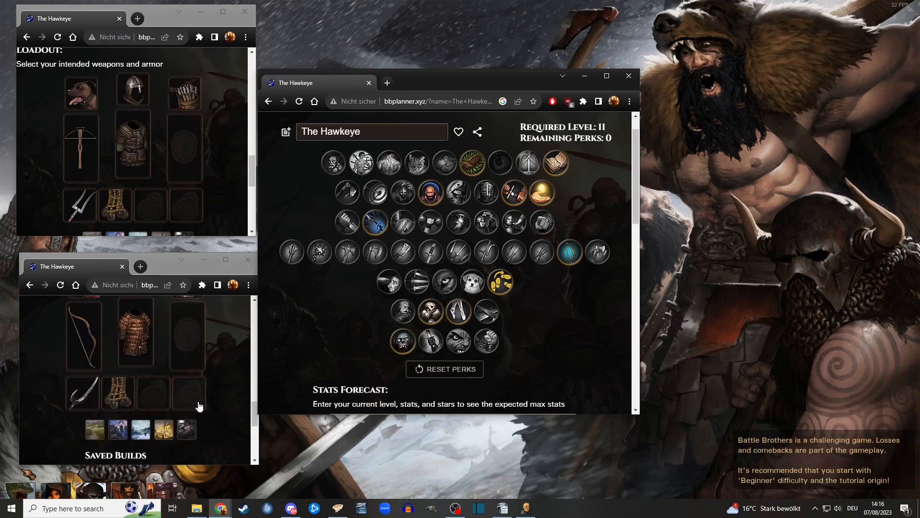
scroll(up, 3)
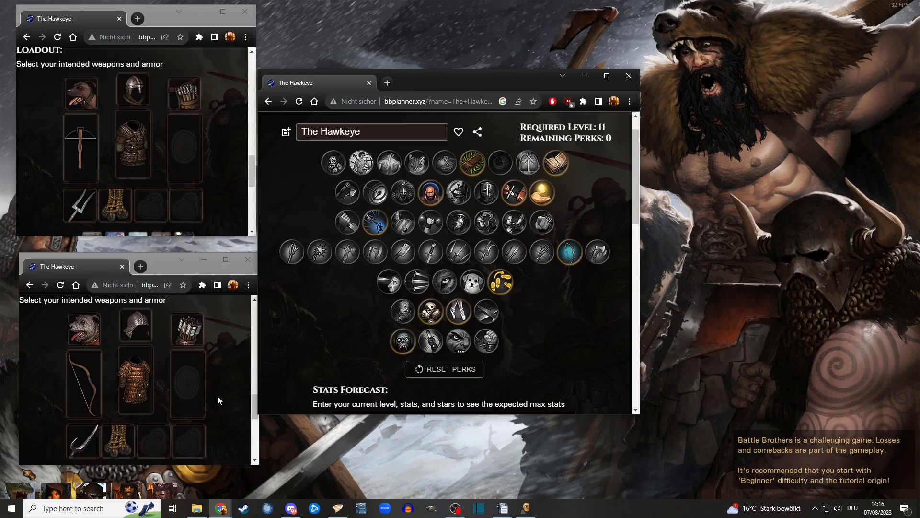
mouse_move(106, 296)
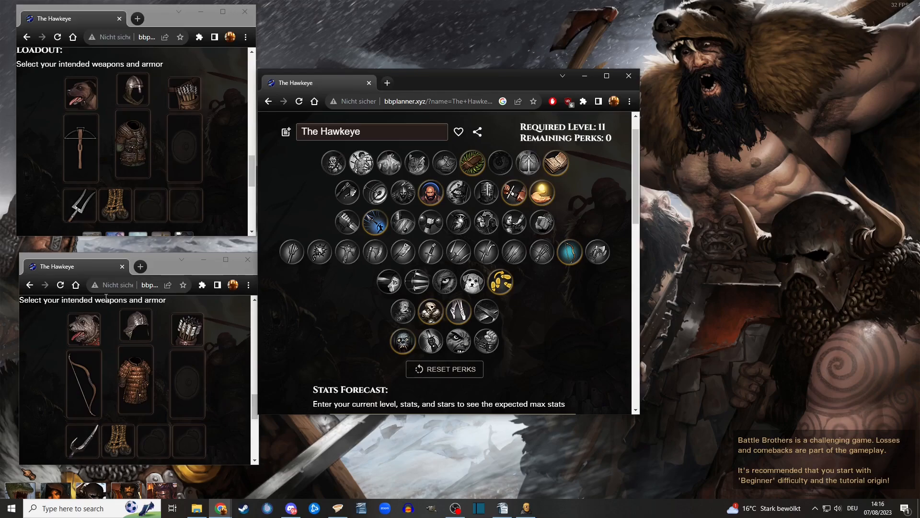
mouse_move(212, 425)
text(hexen)
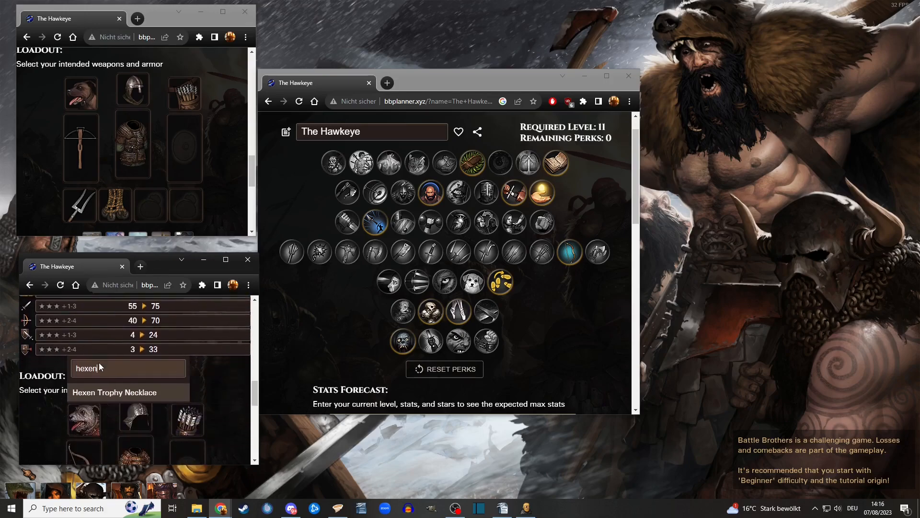
Put the Hexen Trophy Necklace in the accessory slot and review the loadout
click(116, 392)
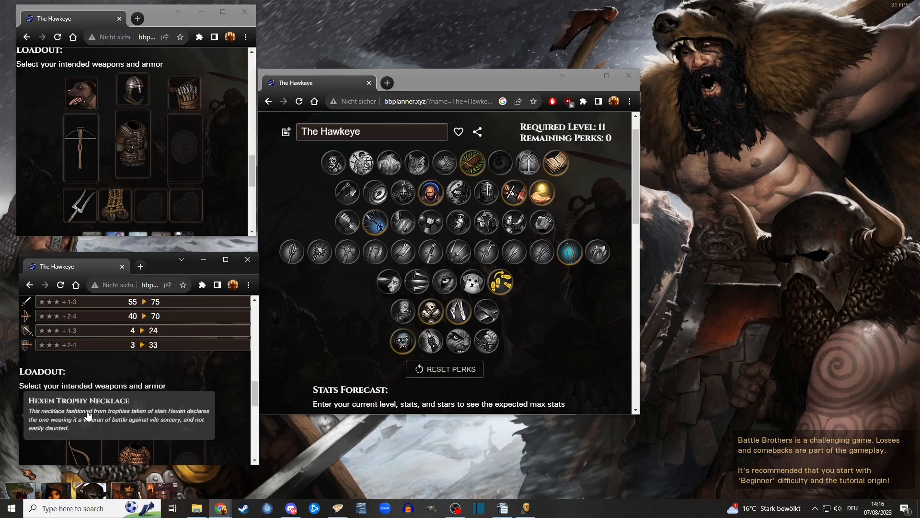
scroll(down, 3)
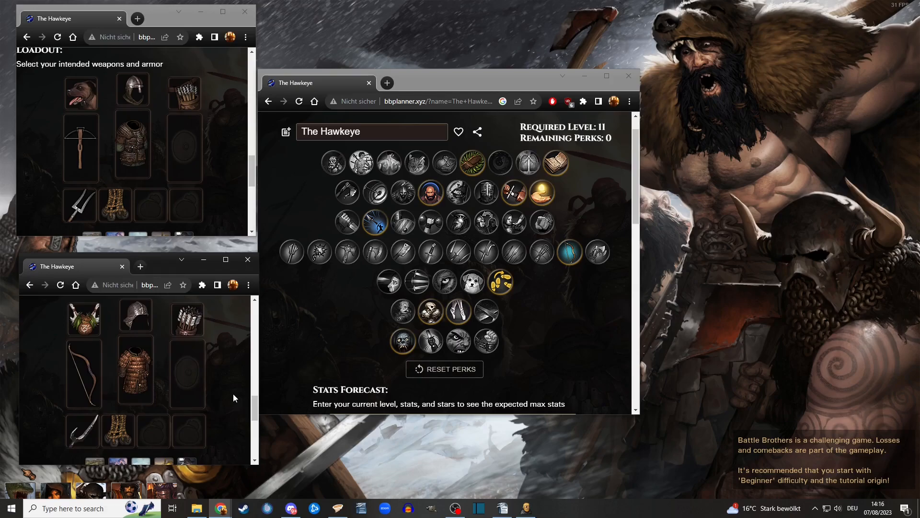
mouse_move(158, 367)
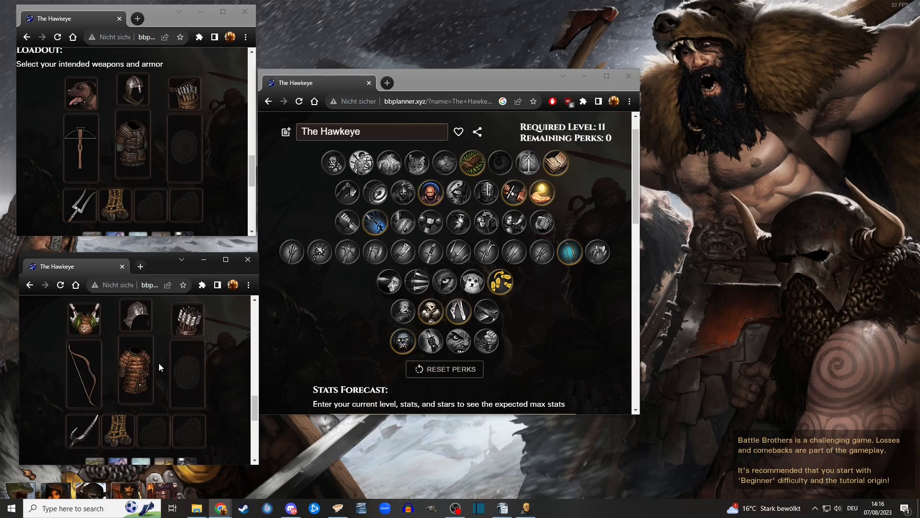
mouse_move(221, 410)
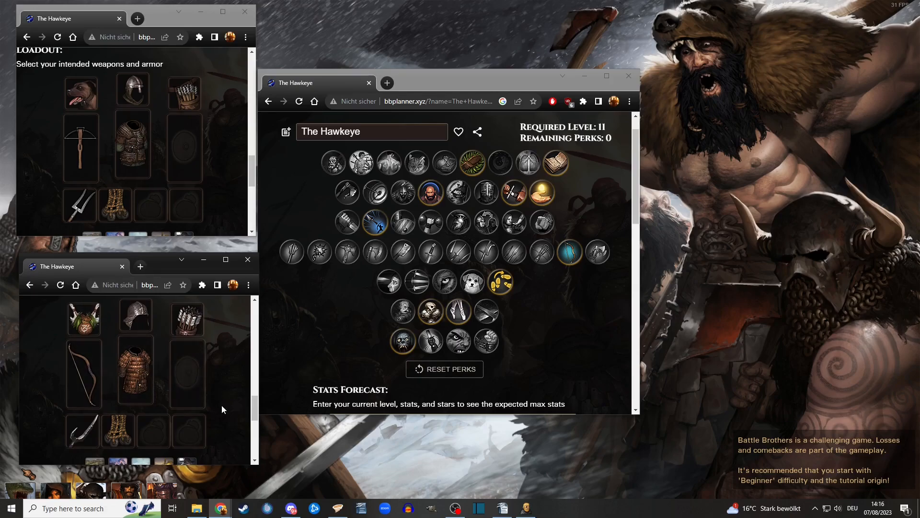
mouse_move(135, 373)
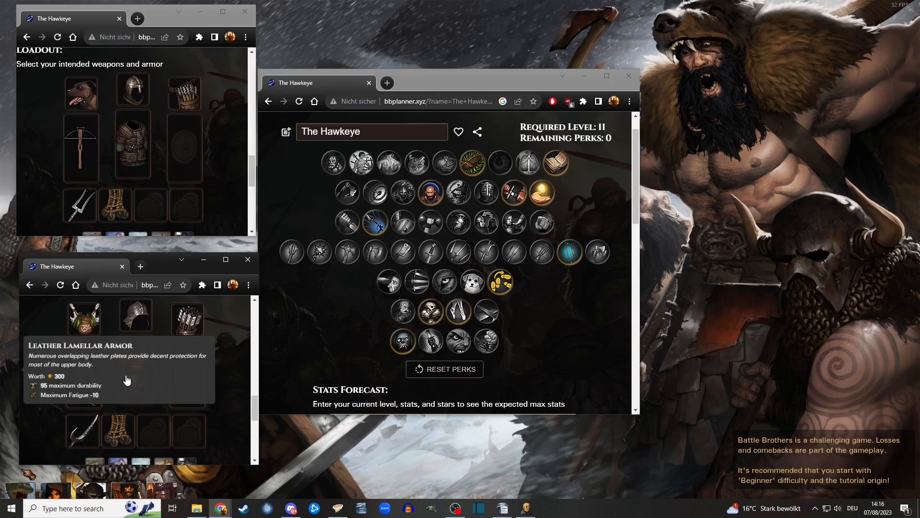
scroll(down, 3)
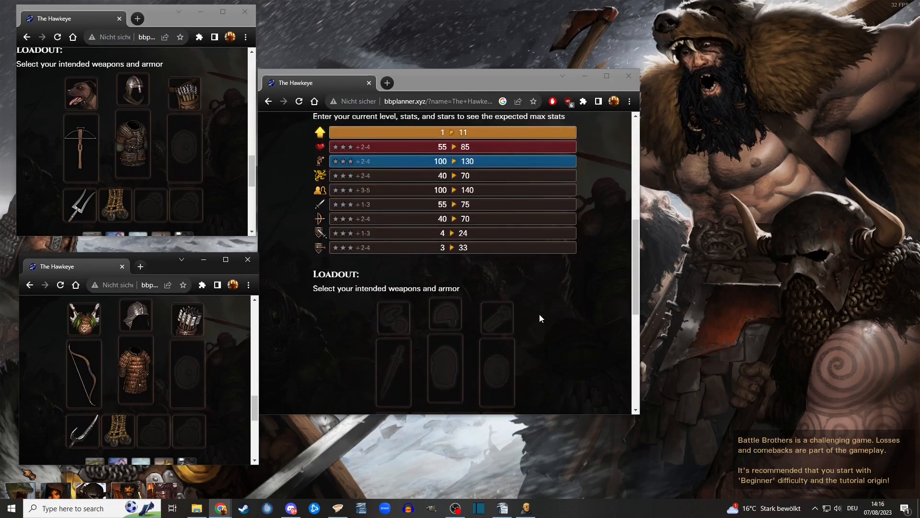
scroll(up, 3)
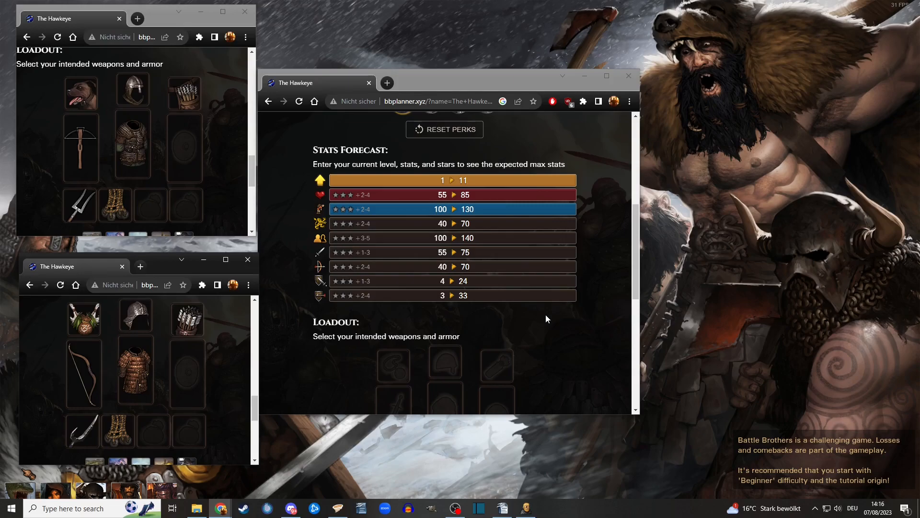
mouse_move(393, 235)
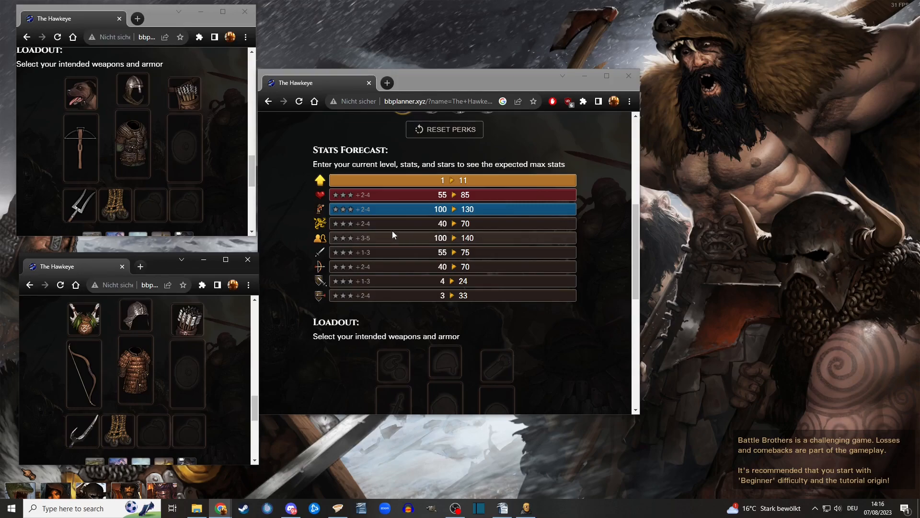
mouse_move(404, 210)
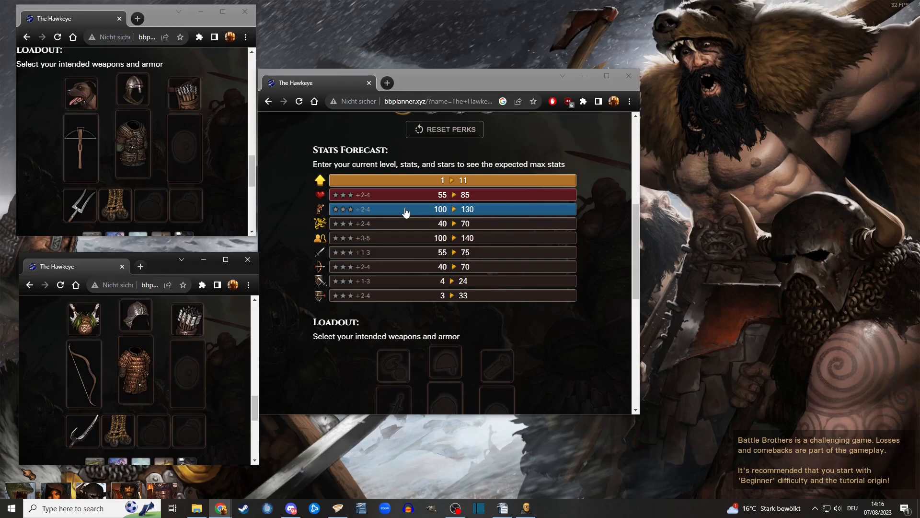
mouse_move(423, 195)
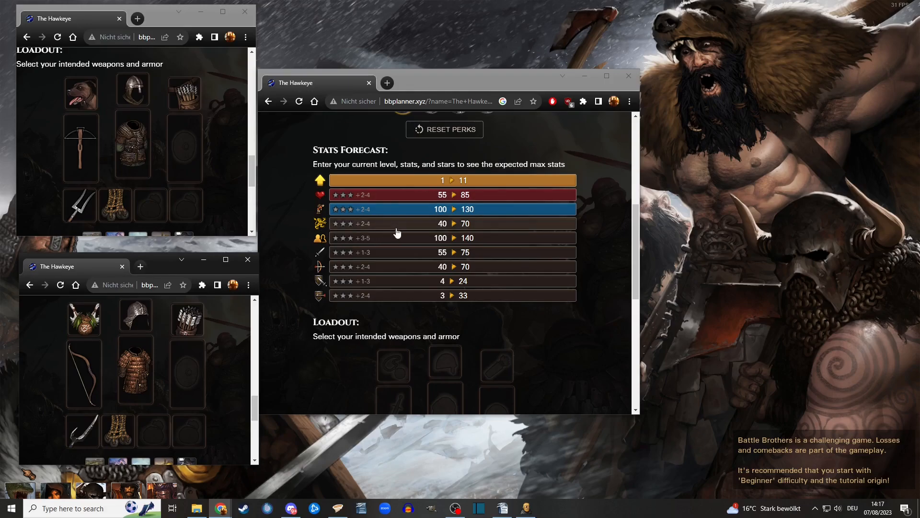
mouse_move(413, 240)
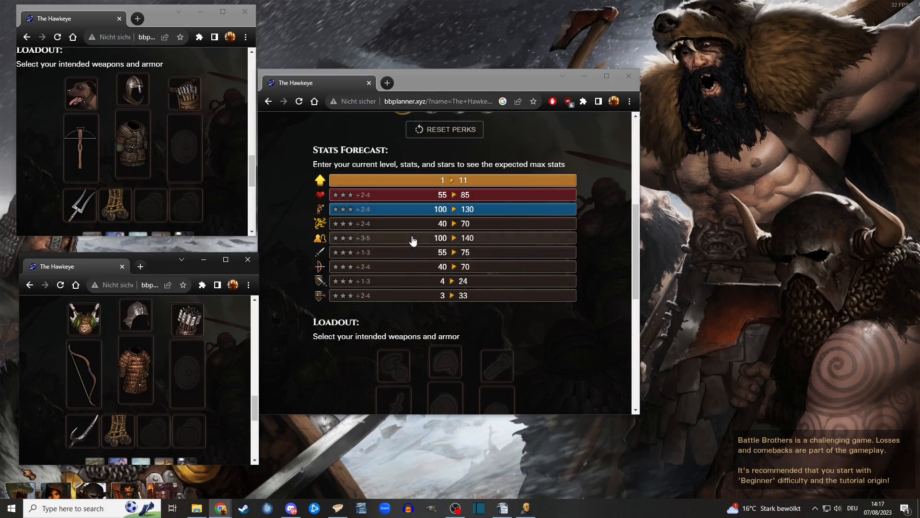
mouse_move(401, 301)
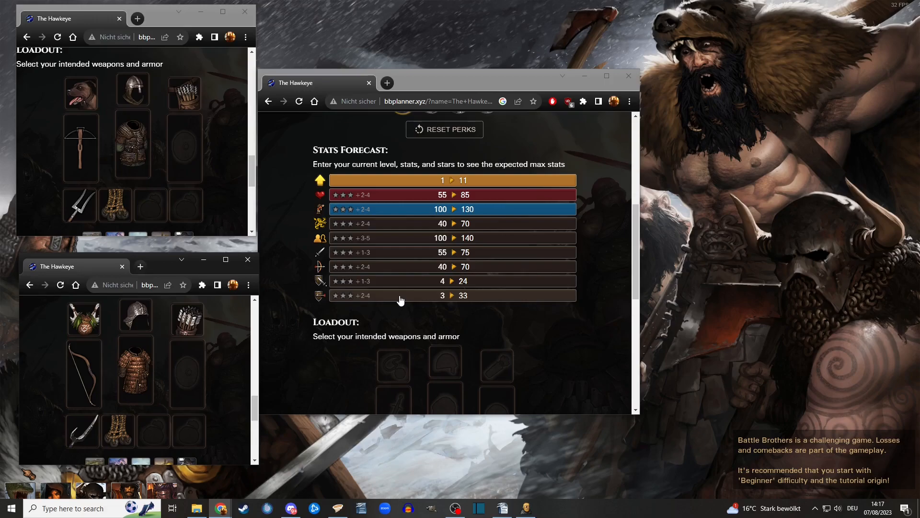
mouse_move(398, 229)
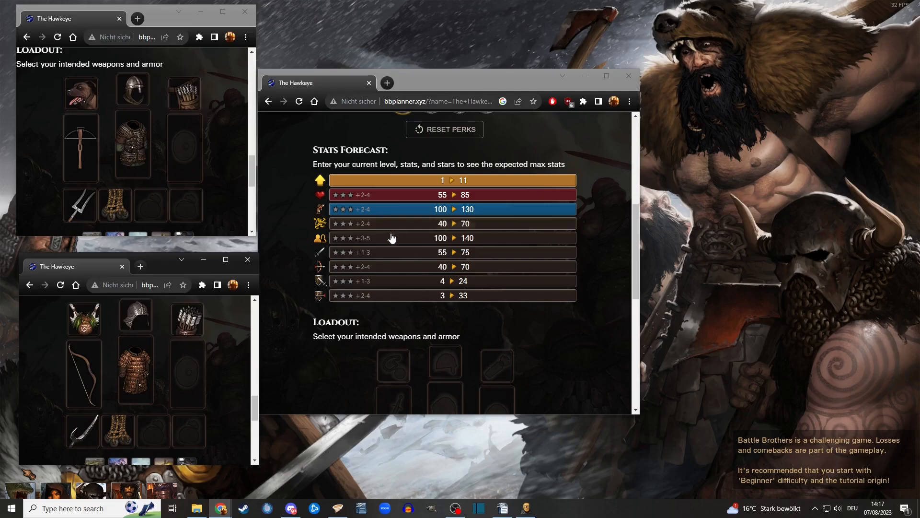
scroll(up, 3)
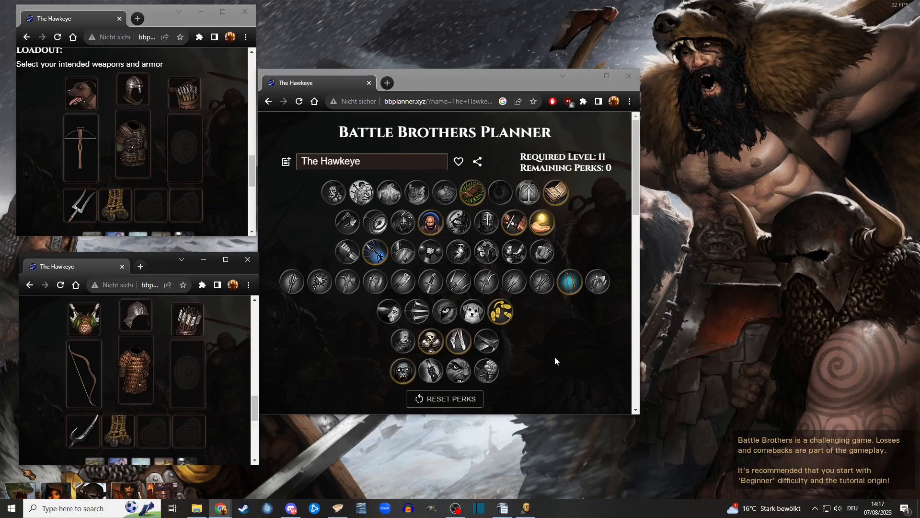
mouse_move(561, 363)
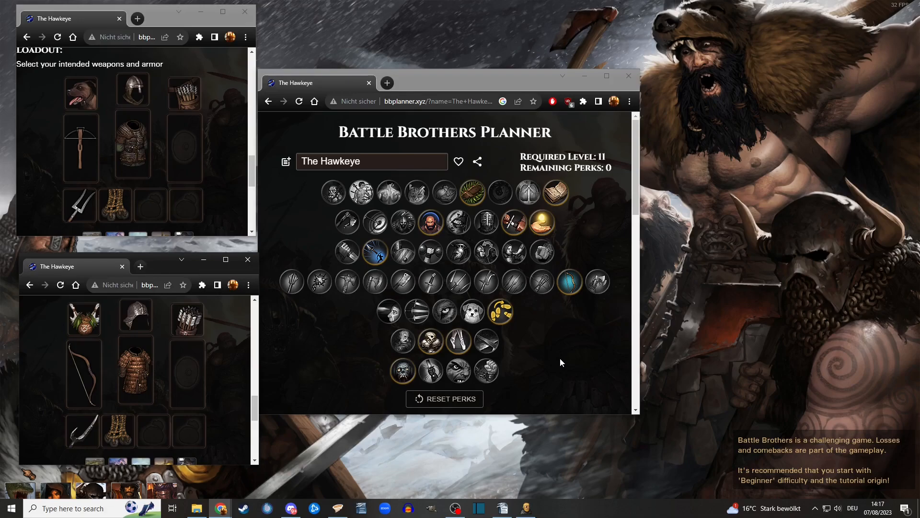
mouse_move(557, 358)
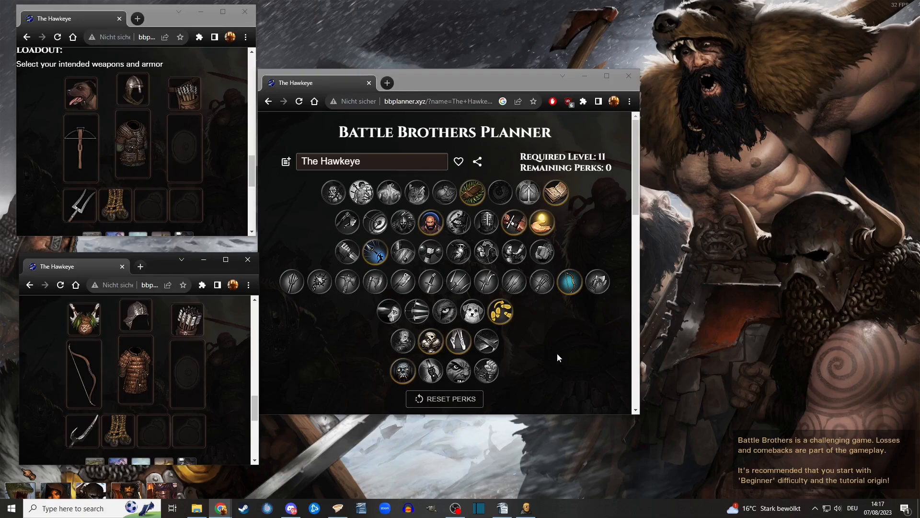
mouse_move(555, 360)
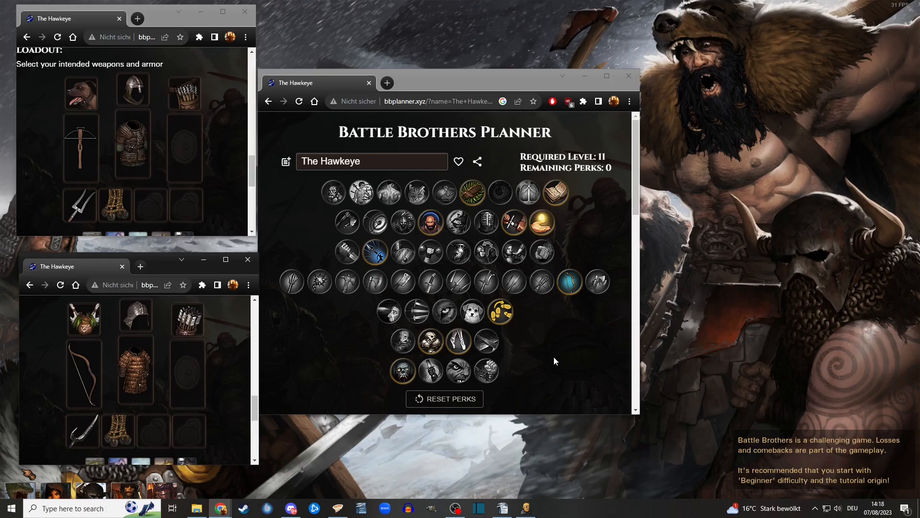
mouse_move(550, 366)
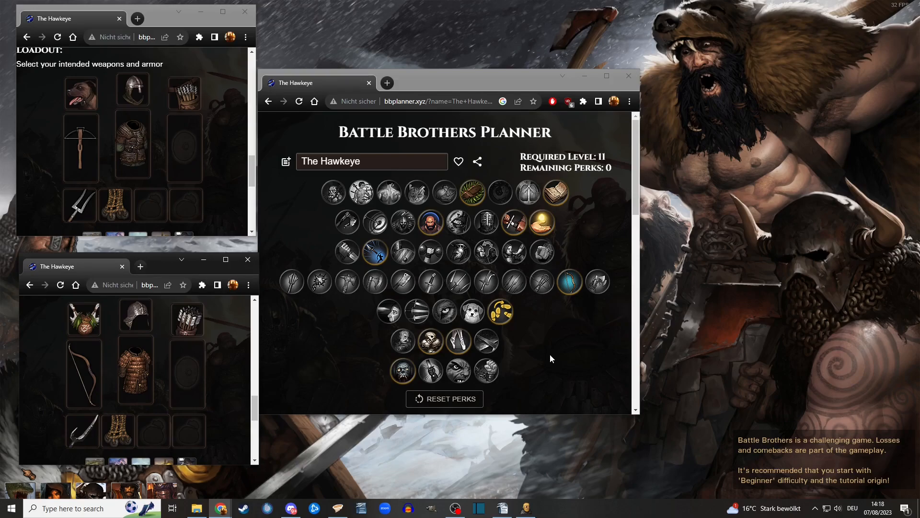
mouse_move(550, 354)
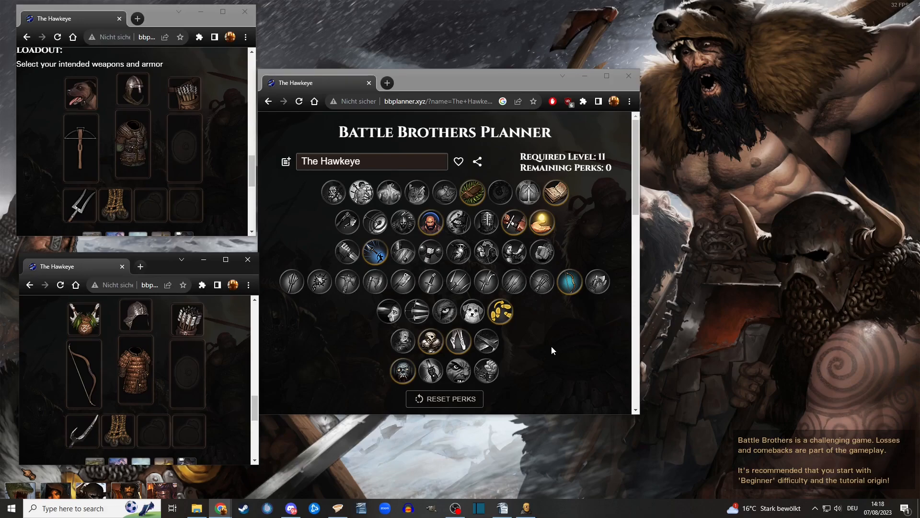
mouse_move(556, 340)
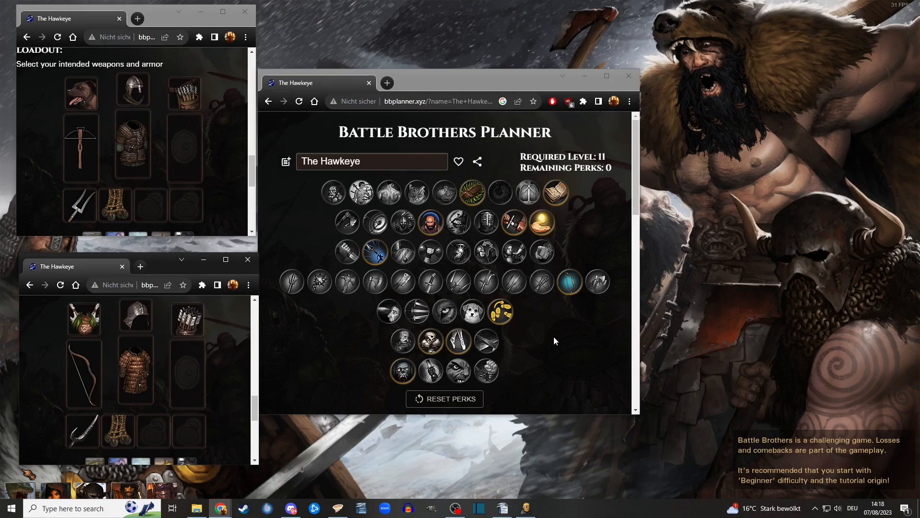